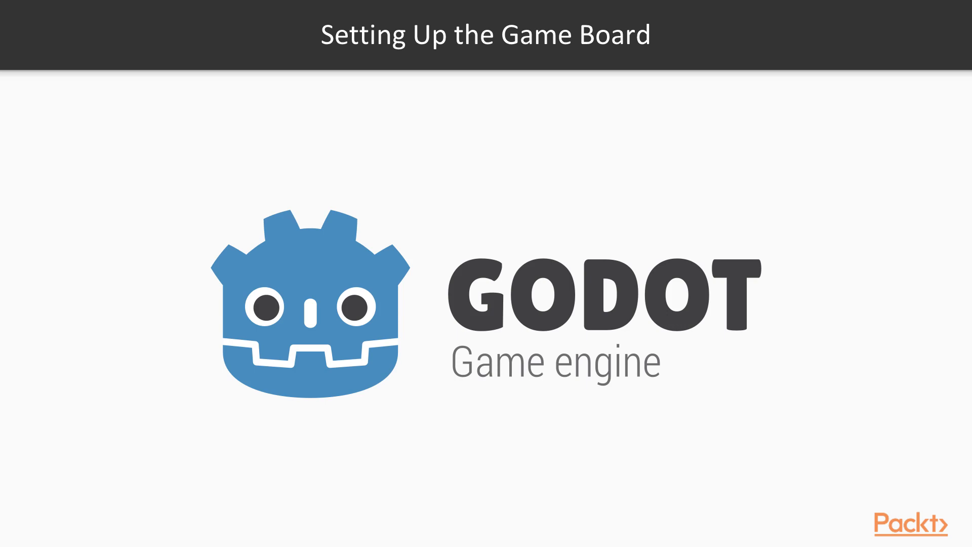
# - Open the Video3-1 project in the editor on an empty scene
pyautogui.press('Right')
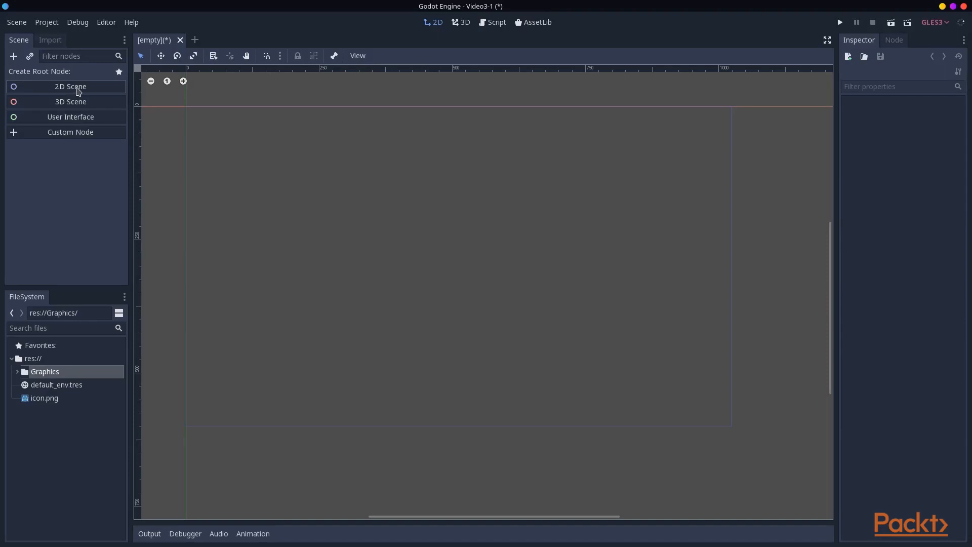
# - Start a 2D Scene root and save it as Scenes/game.tscn
pyautogui.click(70, 87)
pyautogui.write('S')
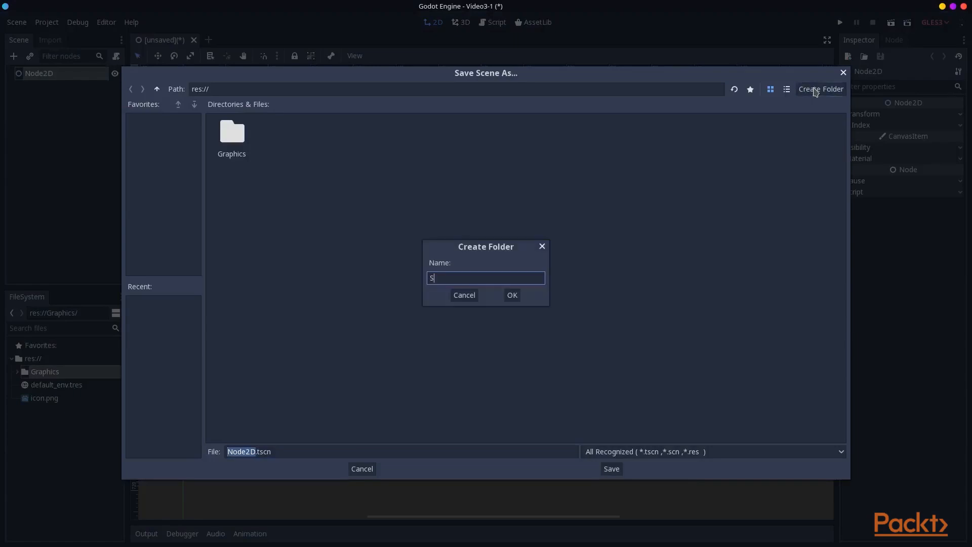
pyautogui.click(512, 294)
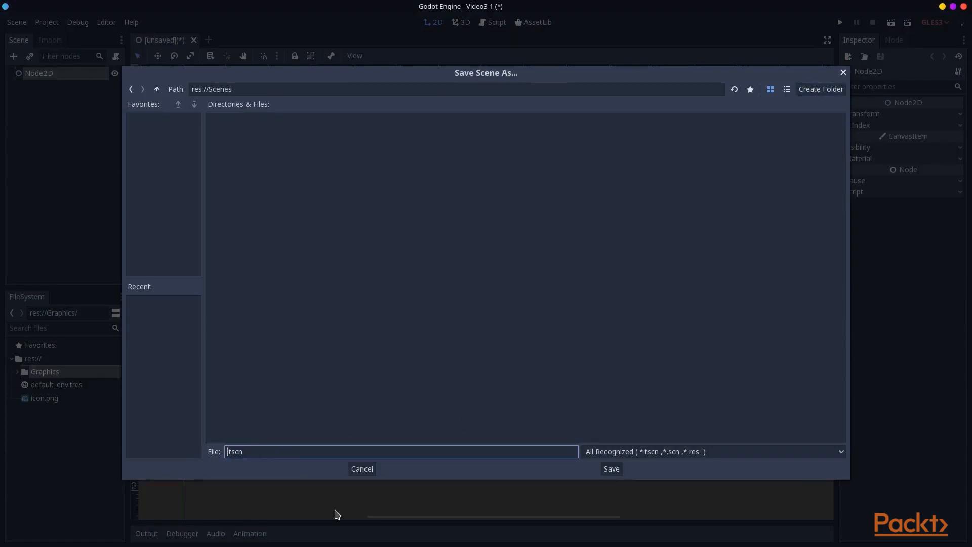
pyautogui.click(610, 467)
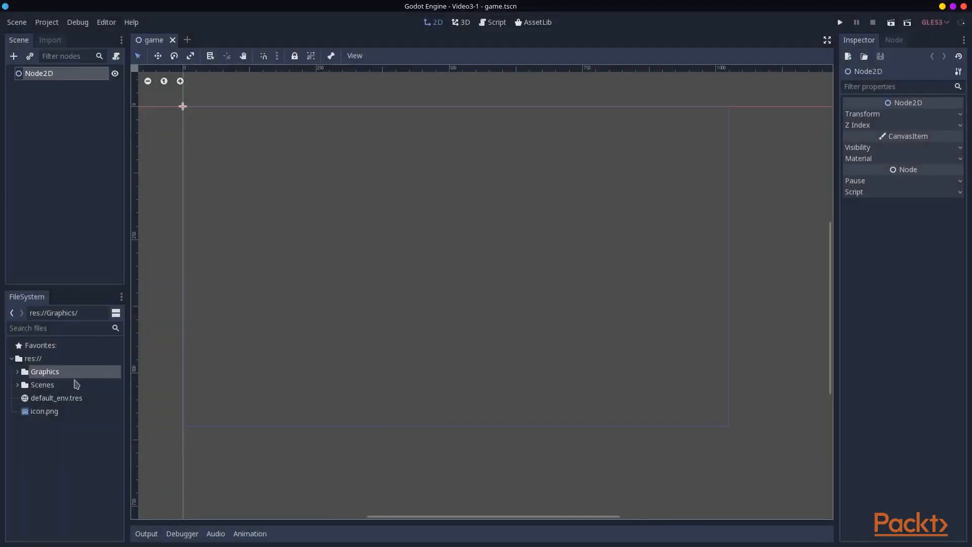
# - Add an uncentered Sprite showing board.png under Node2D, then test-run the scene
pyautogui.click(18, 371)
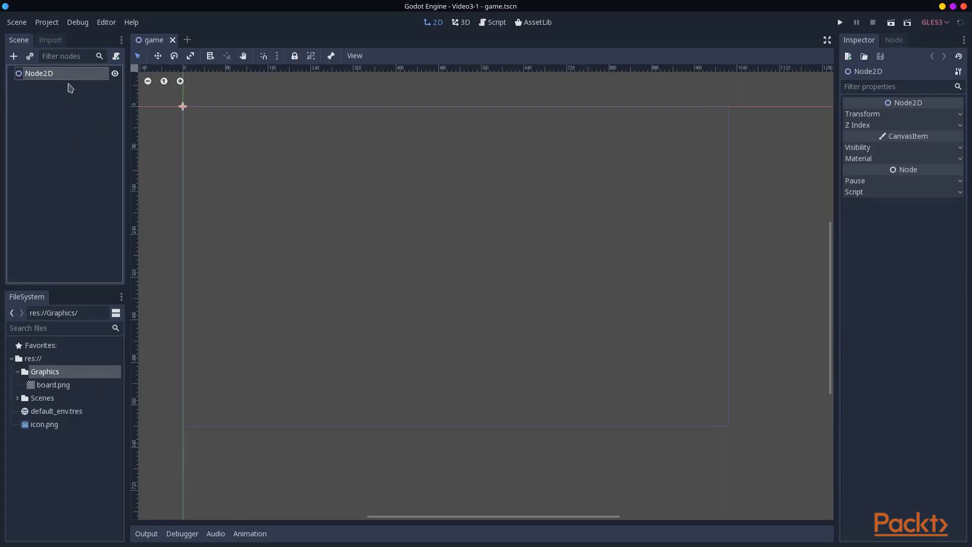
pyautogui.write('spri')
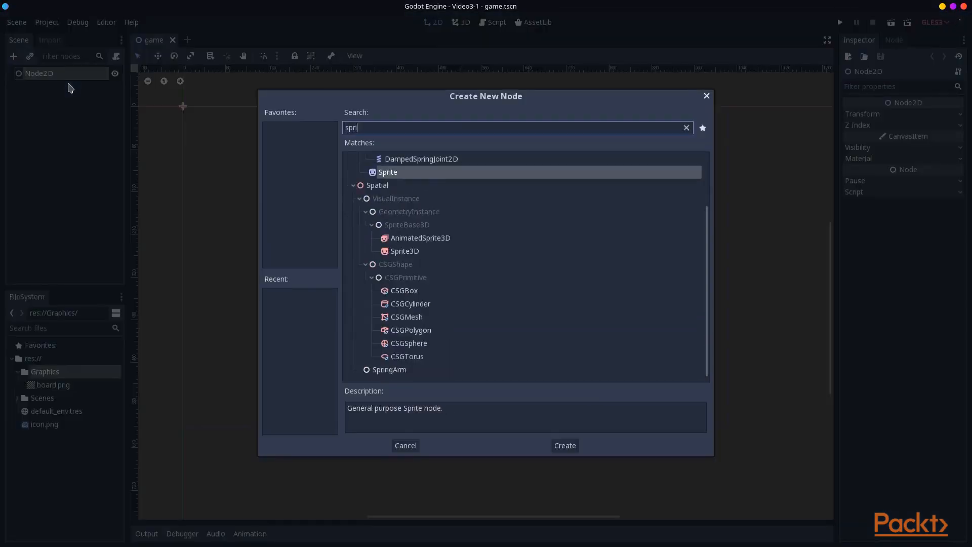
pyautogui.click(563, 445)
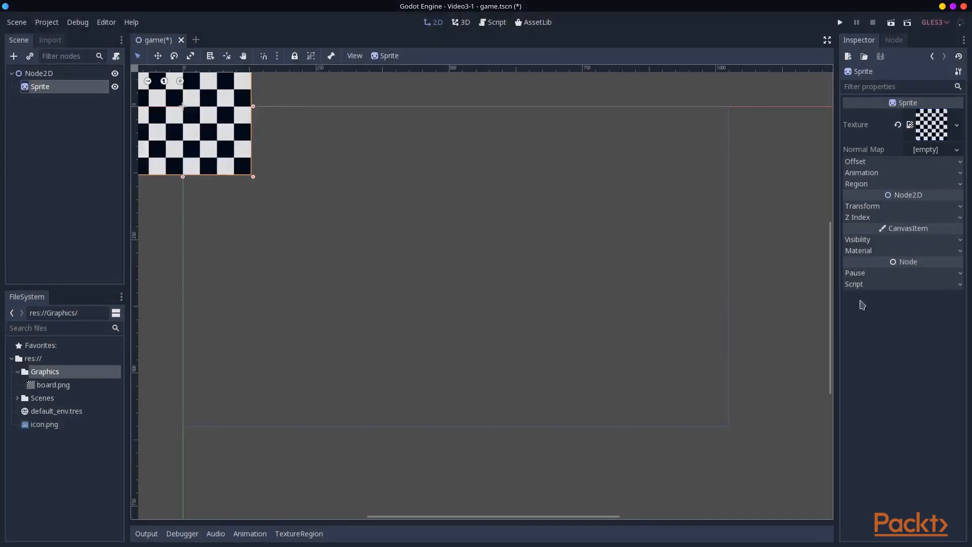
pyautogui.click(855, 161)
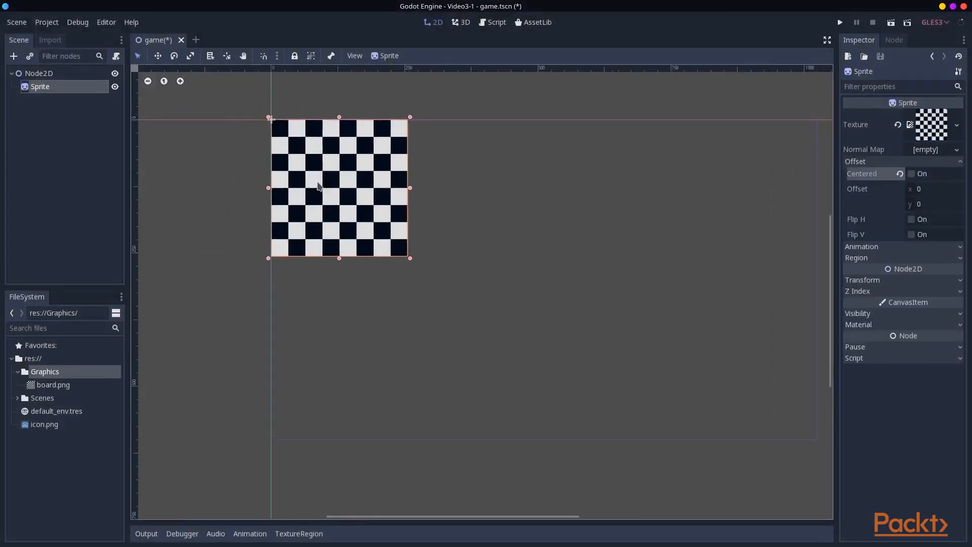
pyautogui.click(839, 22)
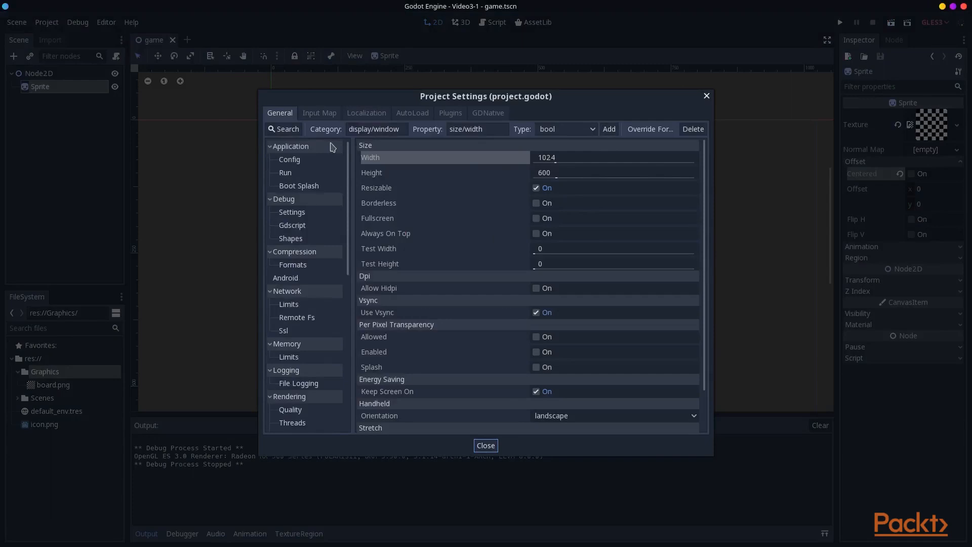
# - Set the window to 256×256, non-resizable, with a 512×512 test size
pyautogui.scroll(-3)
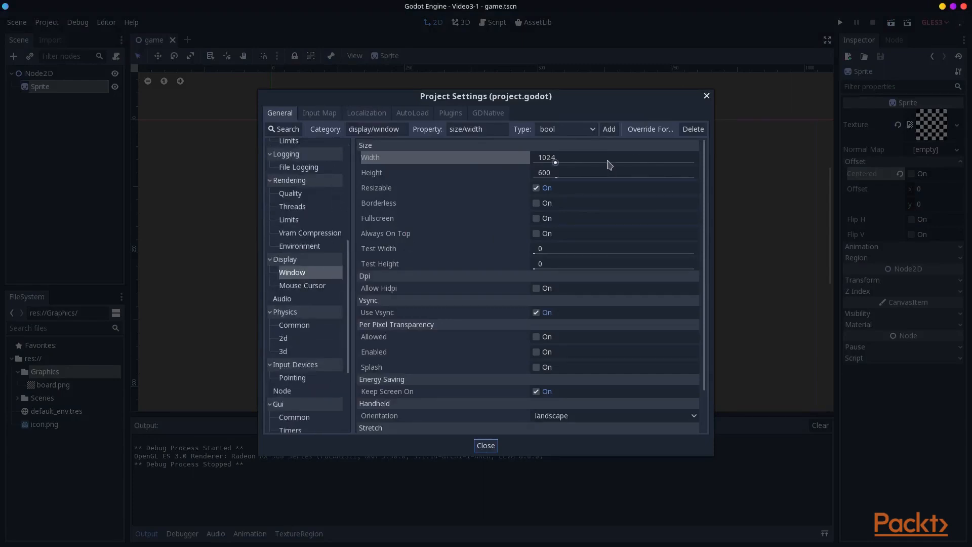
pyautogui.click(611, 157)
pyautogui.write('256')
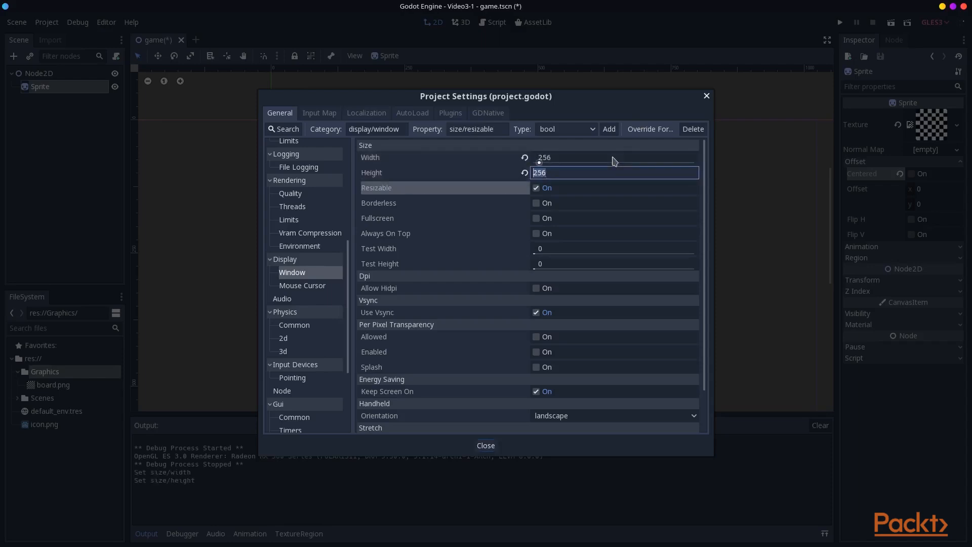
pyautogui.click(537, 188)
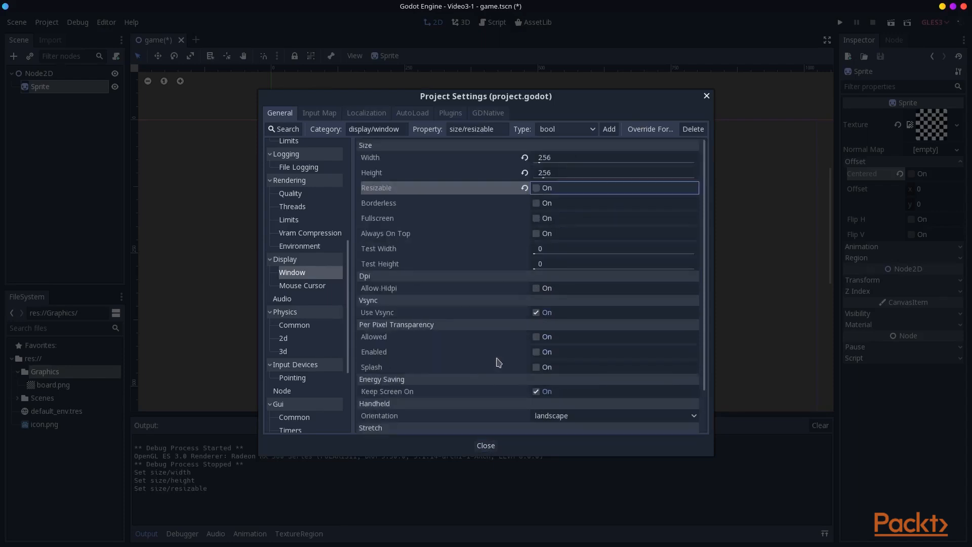
pyautogui.scroll(-3)
pyautogui.write('512')
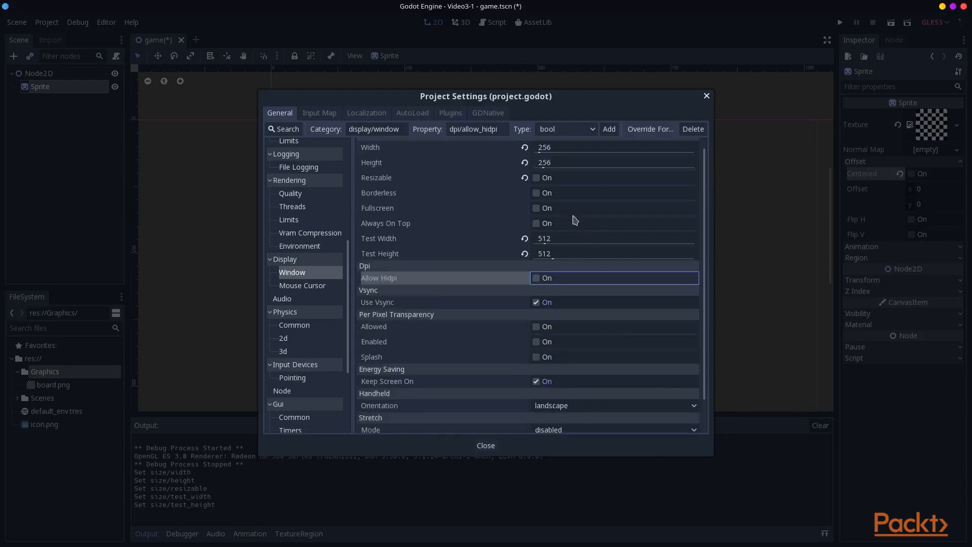
pyautogui.scroll(-3)
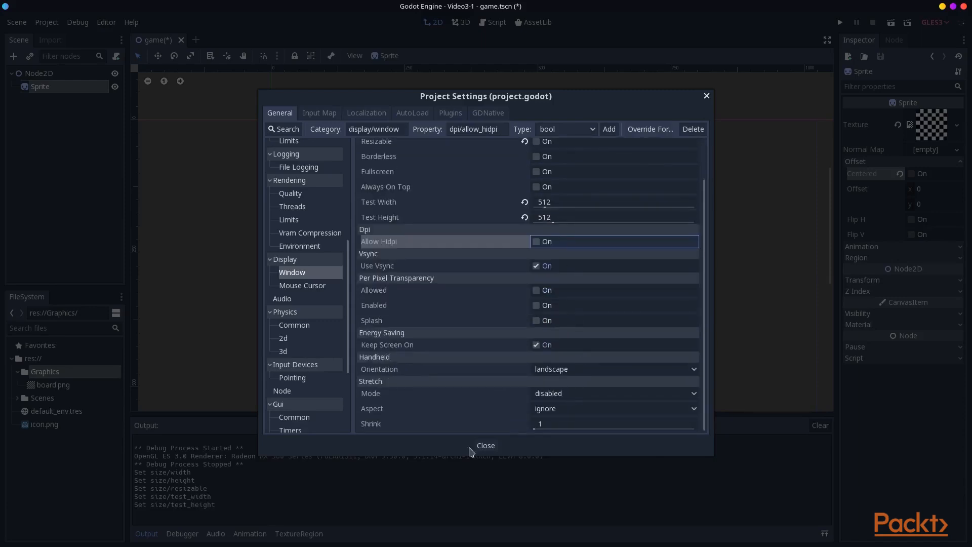
pyautogui.click(486, 445)
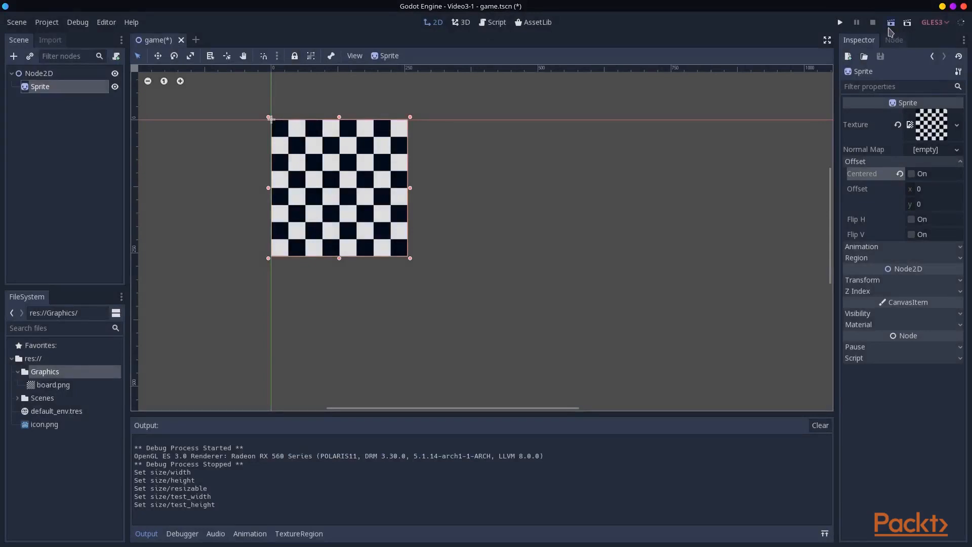
# - Run the game to check the new window size, then close it
pyautogui.click(840, 22)
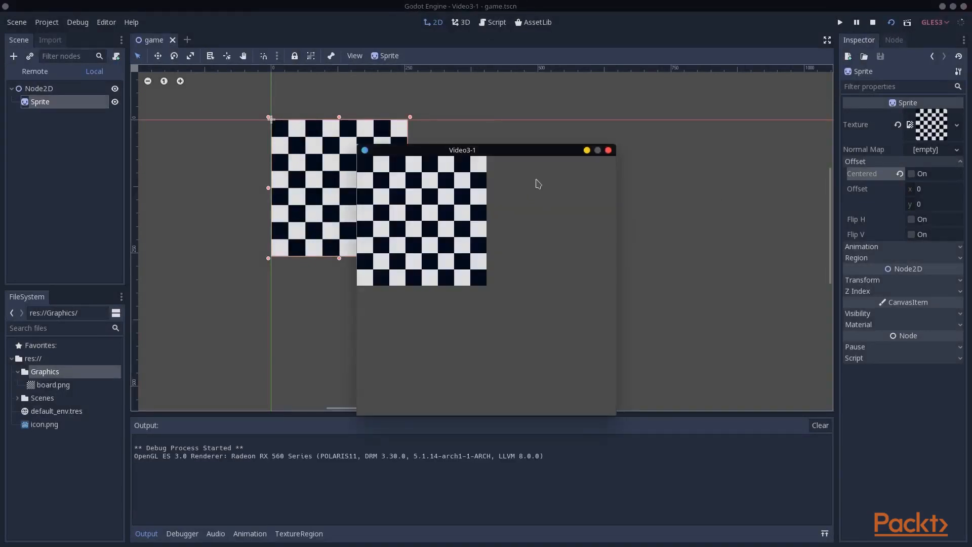
pyautogui.moveTo(461, 149); pyautogui.dragTo(470, 108)
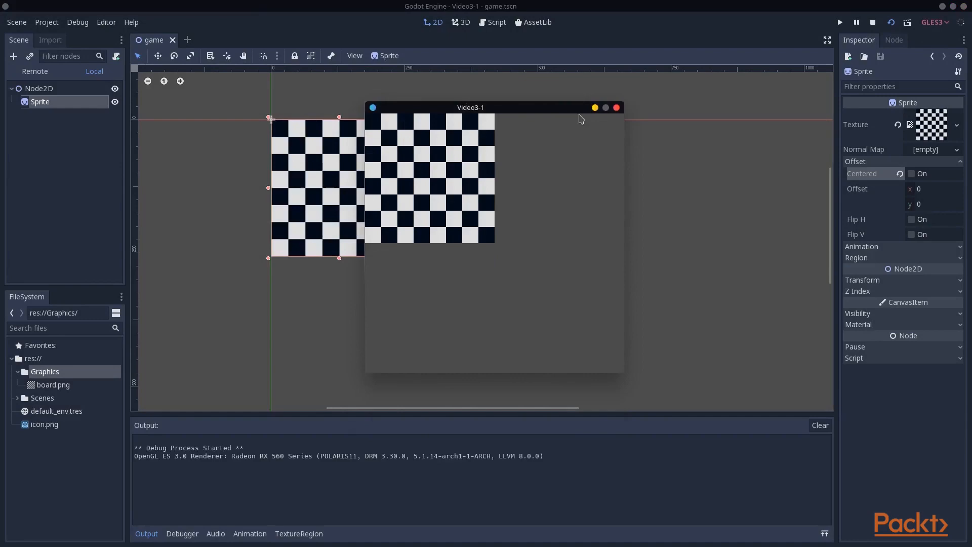
pyautogui.click(47, 22)
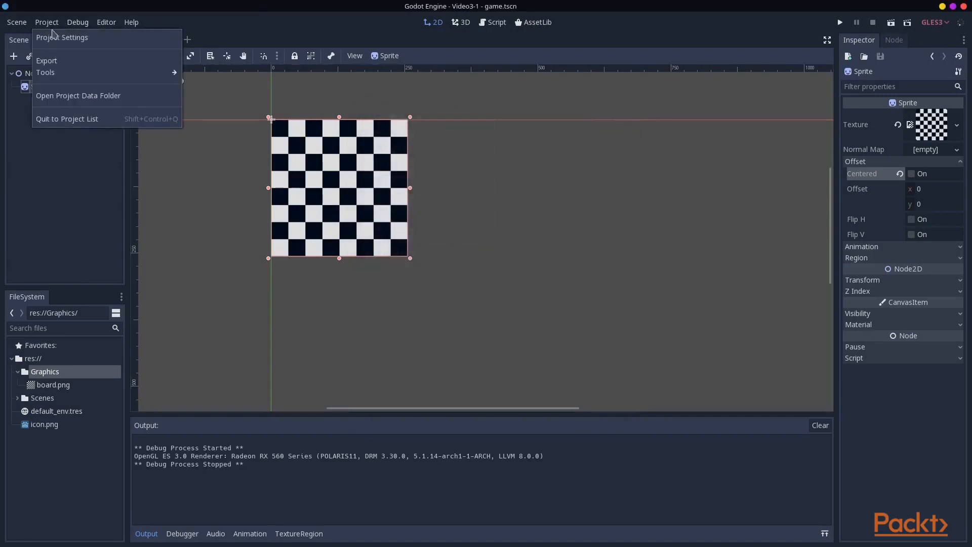
# - Set Stretch Mode to 2d with an Aspect option and view the scaled game running
pyautogui.click(62, 37)
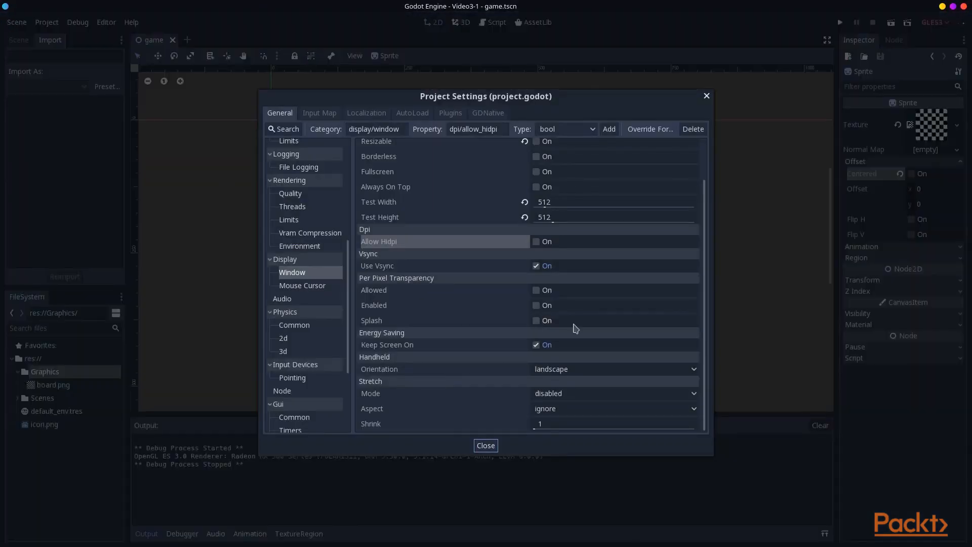
pyautogui.click(614, 393)
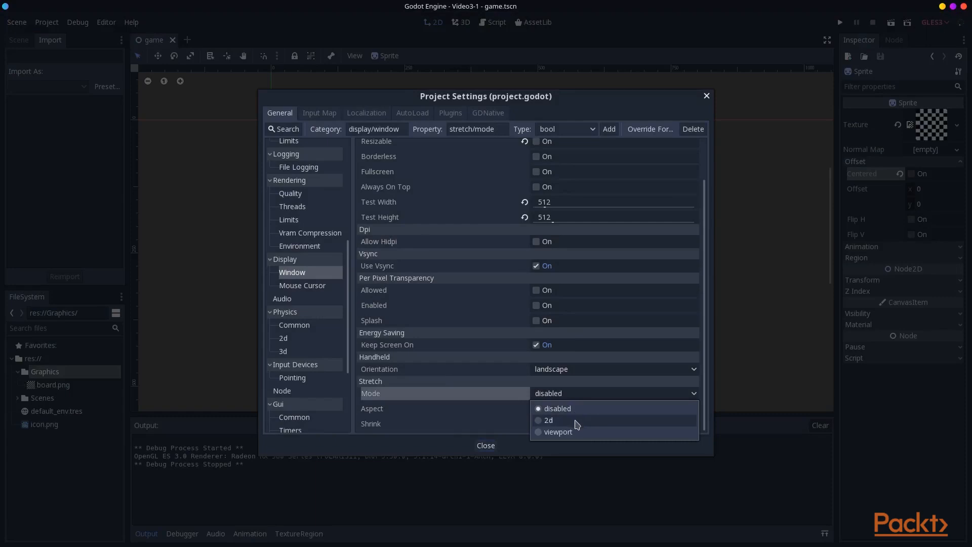
pyautogui.click(548, 420)
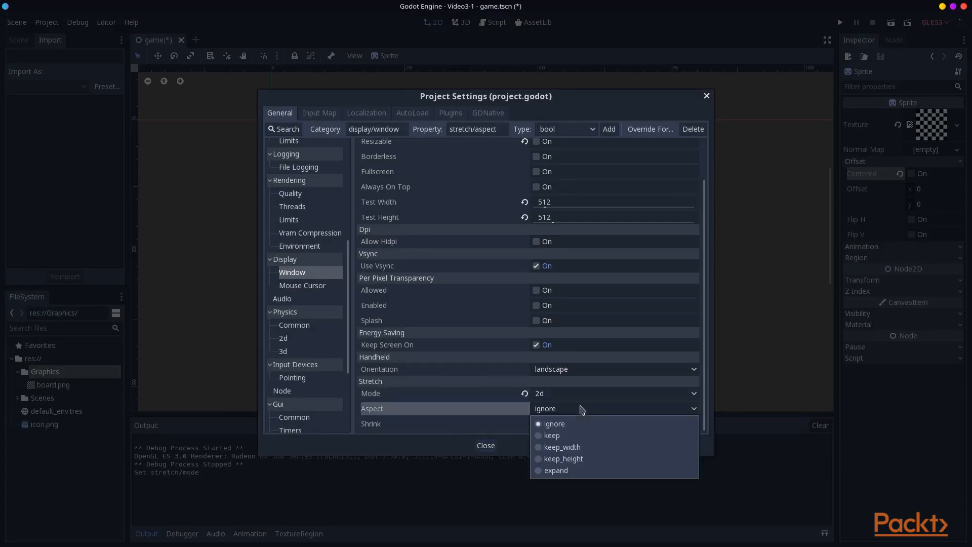
pyautogui.click(552, 435)
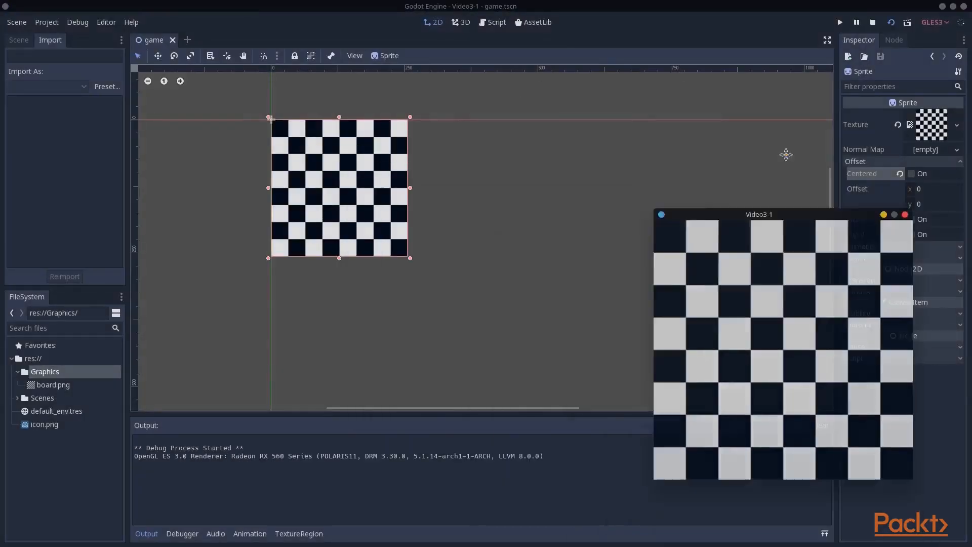
pyautogui.moveTo(759, 214); pyautogui.dragTo(547, 112)
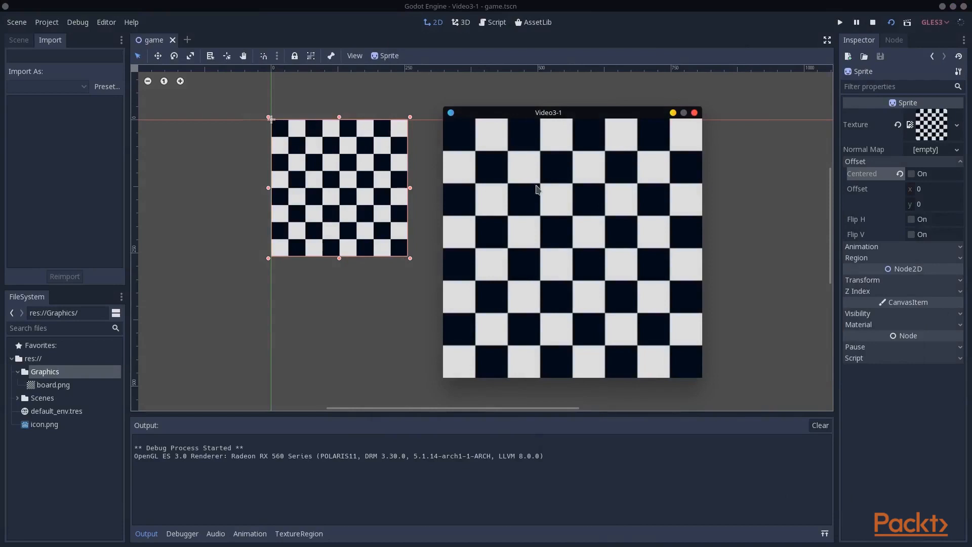
pyautogui.moveTo(580, 185)
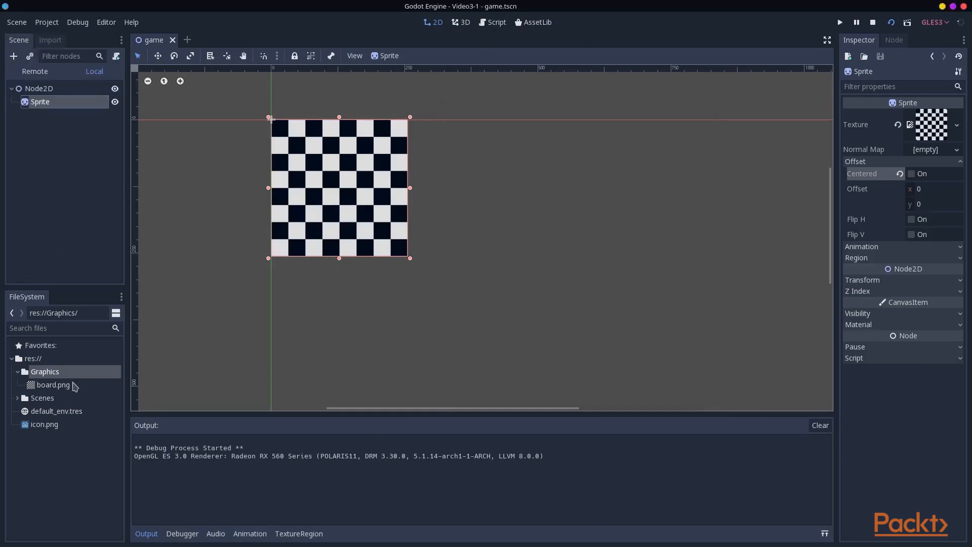
# - Disable Filter on board.png and reimport it so the scaled tiles stay crisp
pyautogui.click(53, 385)
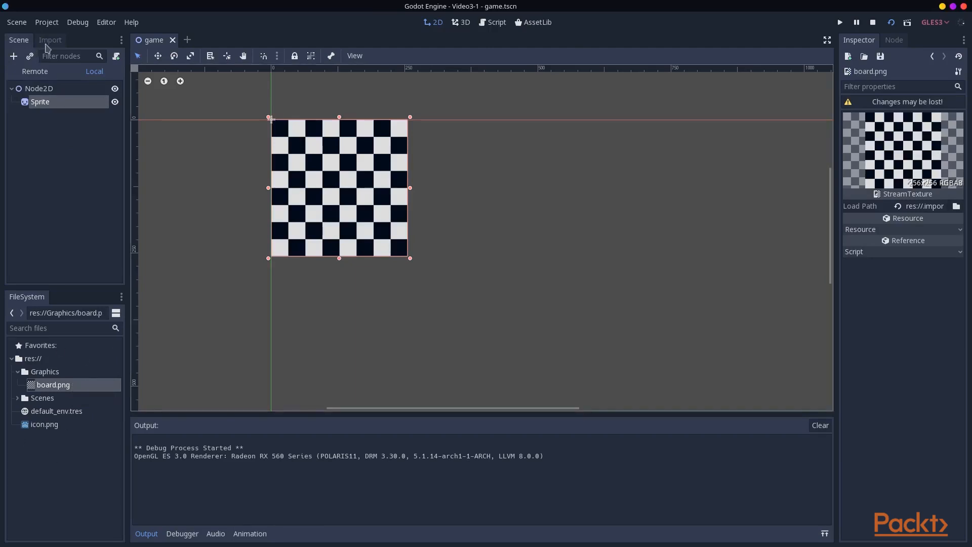
pyautogui.click(50, 40)
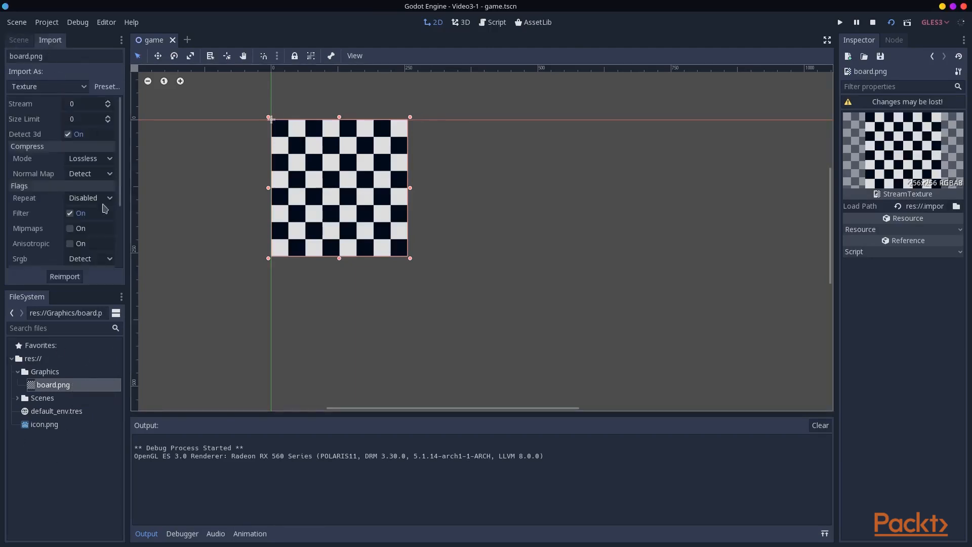
pyautogui.click(69, 213)
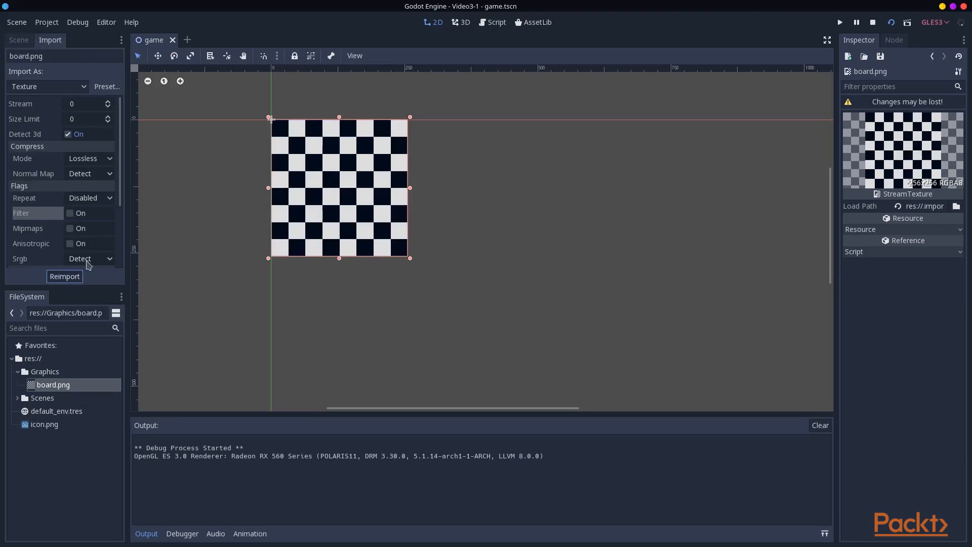
pyautogui.click(18, 39)
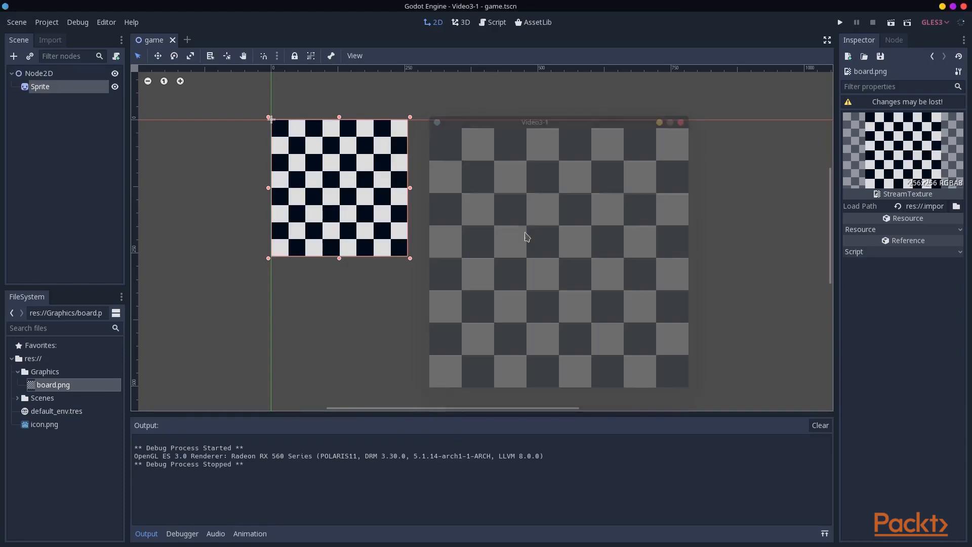
pyautogui.click(39, 73)
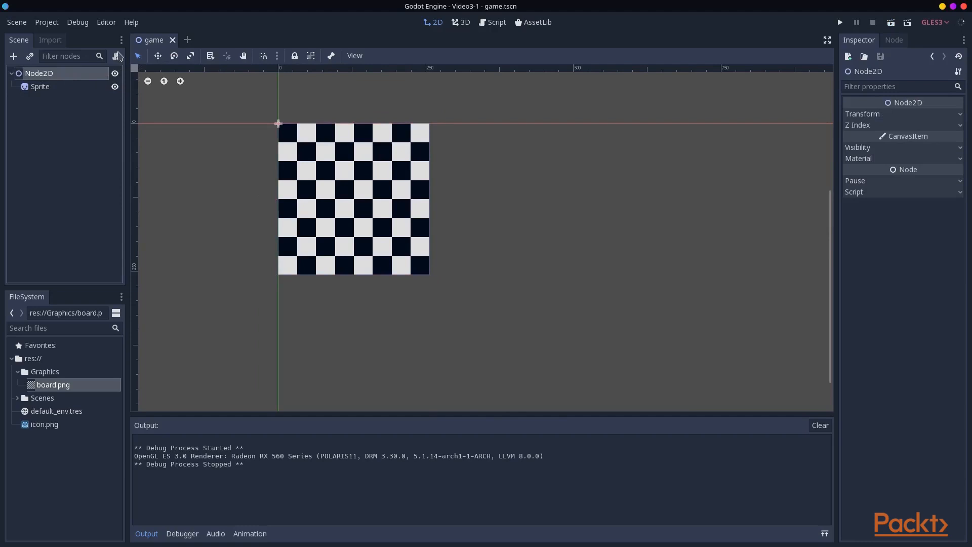
# - Attach a no-comments game.gd script to Node2D containing class_name Board
pyautogui.click(118, 56)
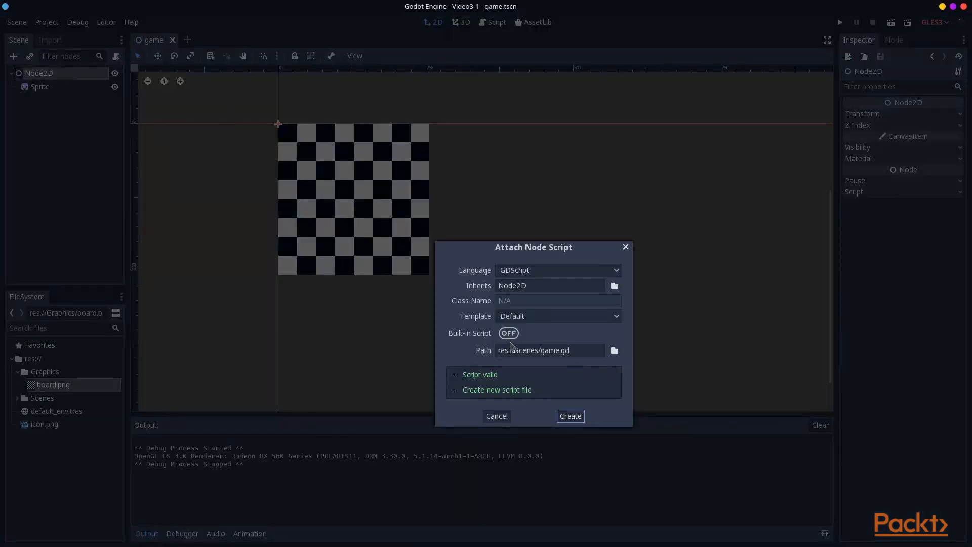
pyautogui.click(556, 316)
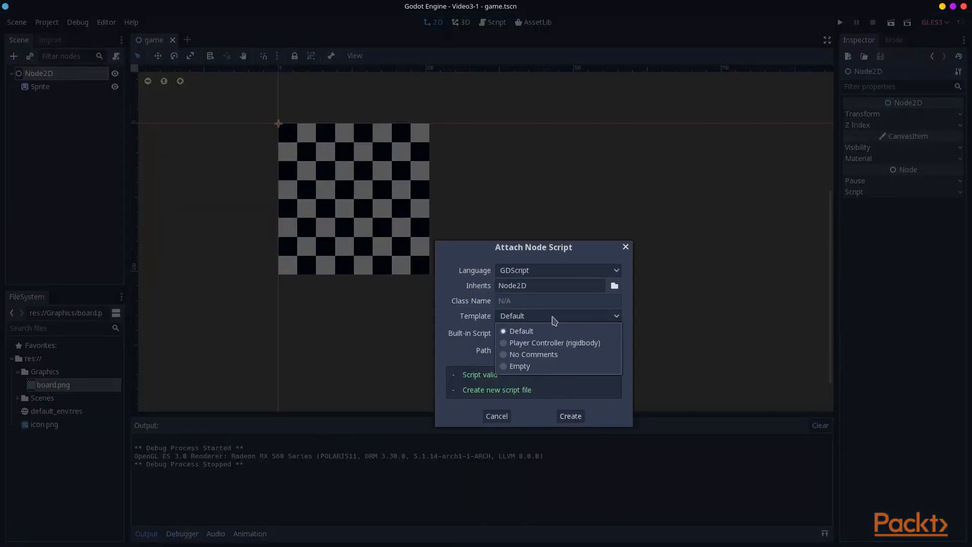
pyautogui.click(570, 416)
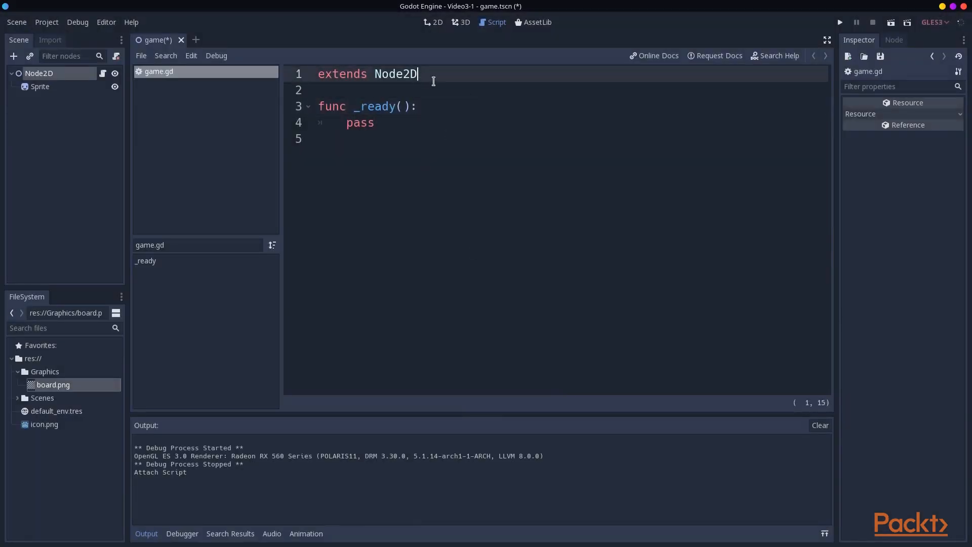
pyautogui.write('class')
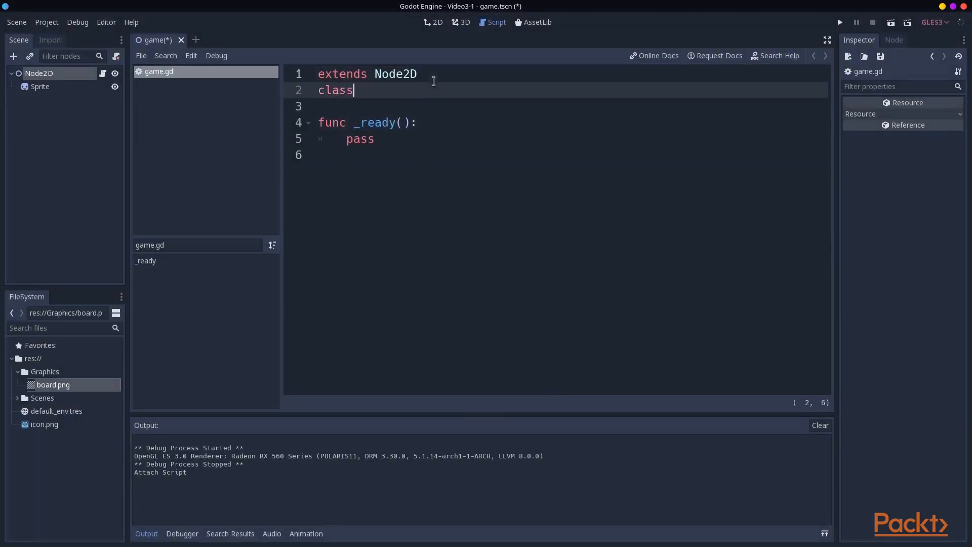
pyautogui.write('_name Board')
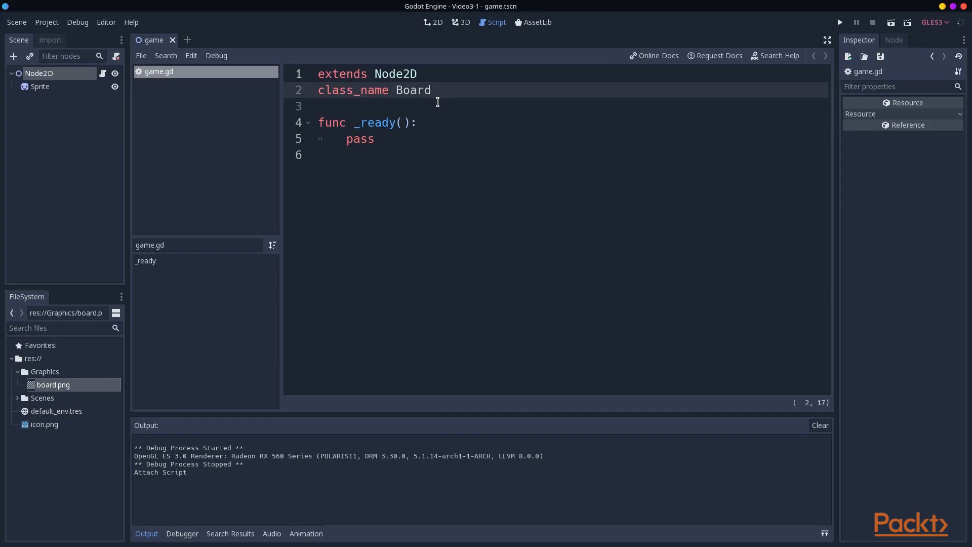
pyautogui.moveTo(70, 103)
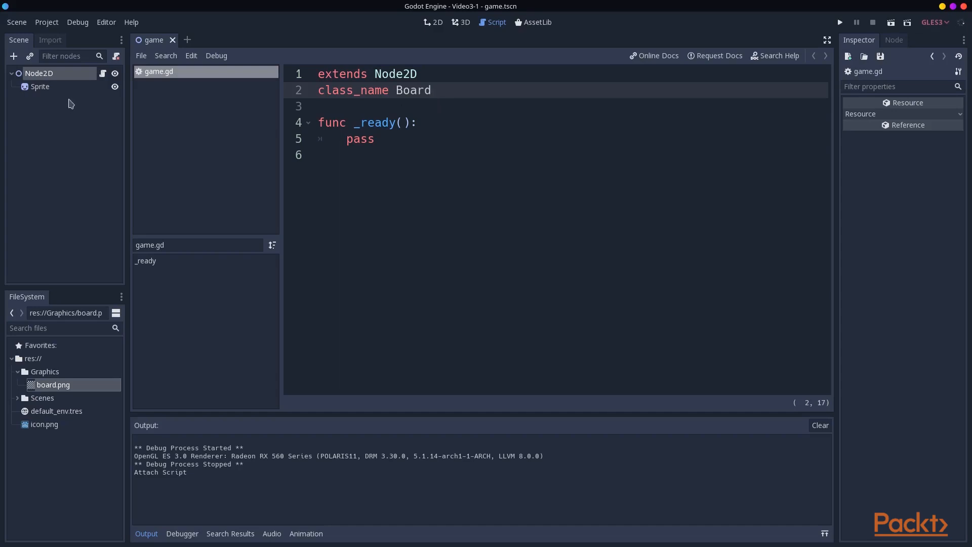
pyautogui.click(432, 90)
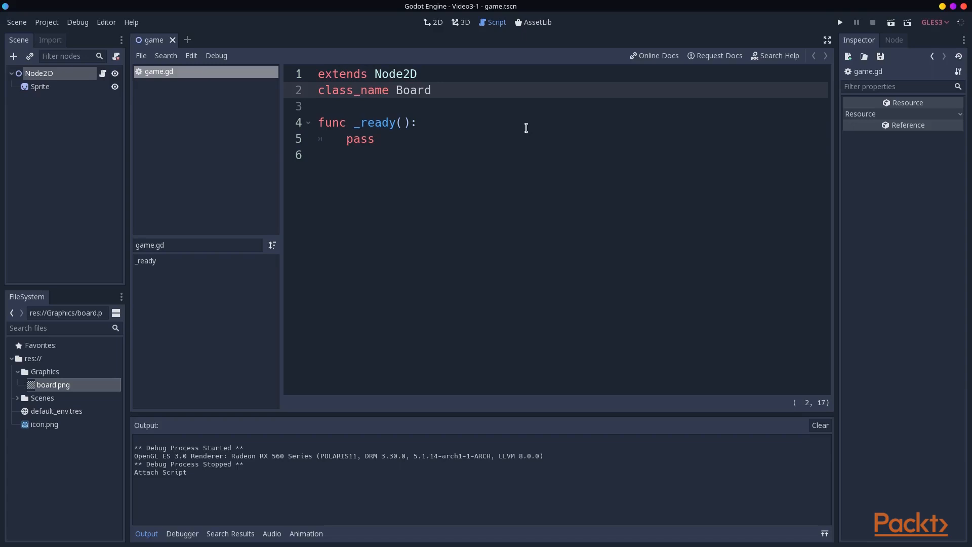
pyautogui.click(433, 90)
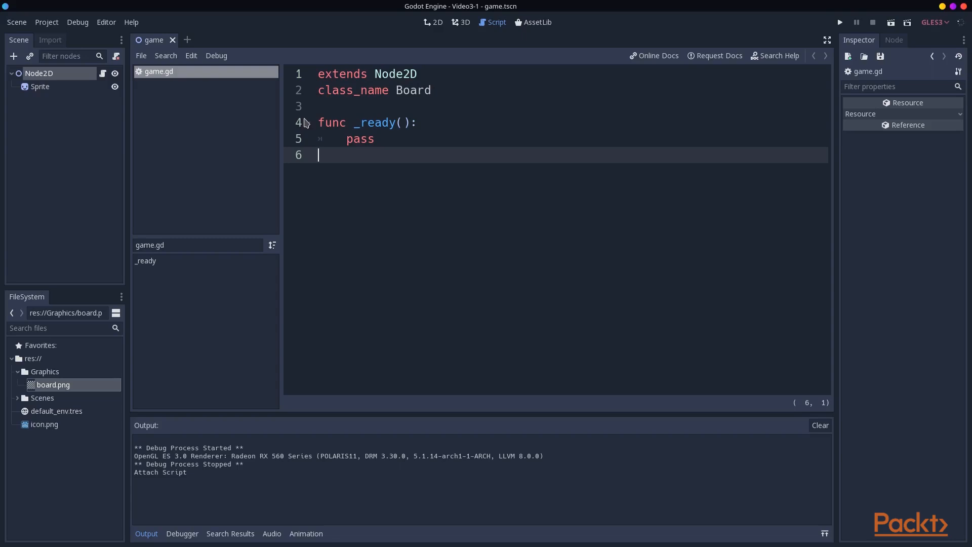
# - Create Scripts/BoardTile.gd from the no-comments template and start typing class_name BoardTile
pyautogui.click(142, 55)
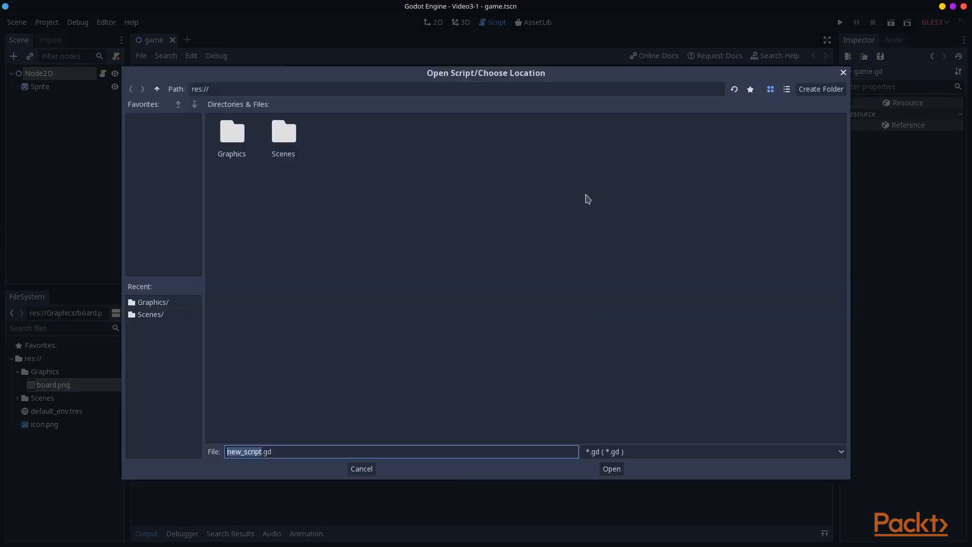
pyautogui.click(821, 89)
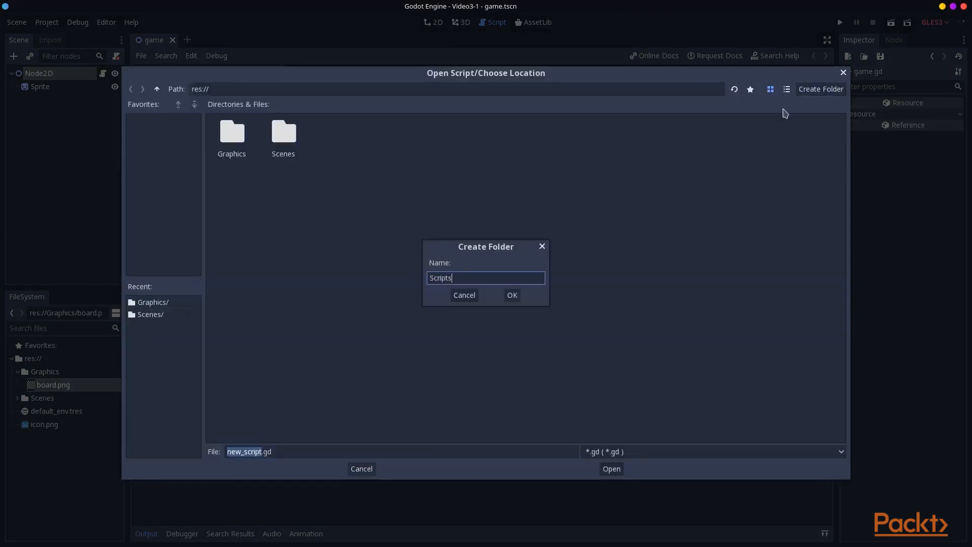
pyautogui.click(511, 294)
pyautogui.write('BoardTile')
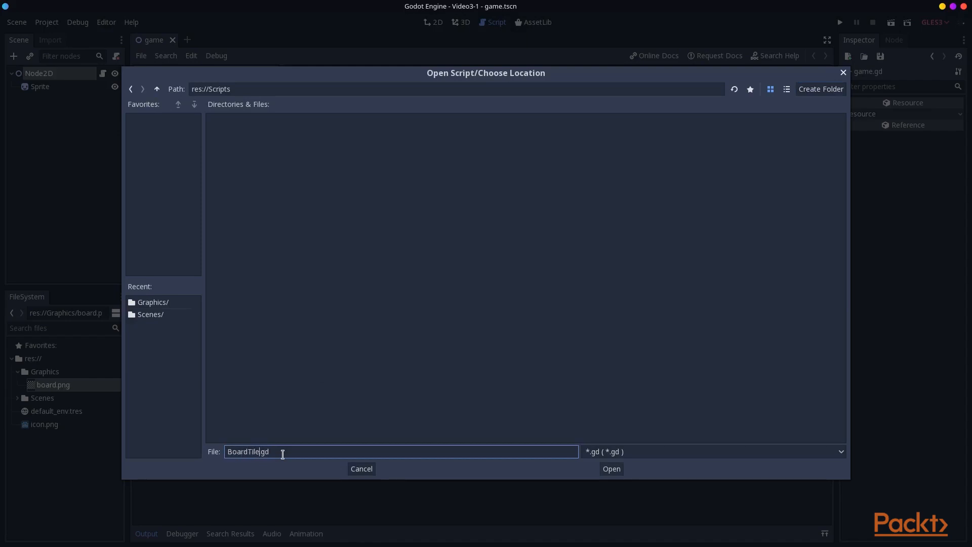
pyautogui.click(533, 266)
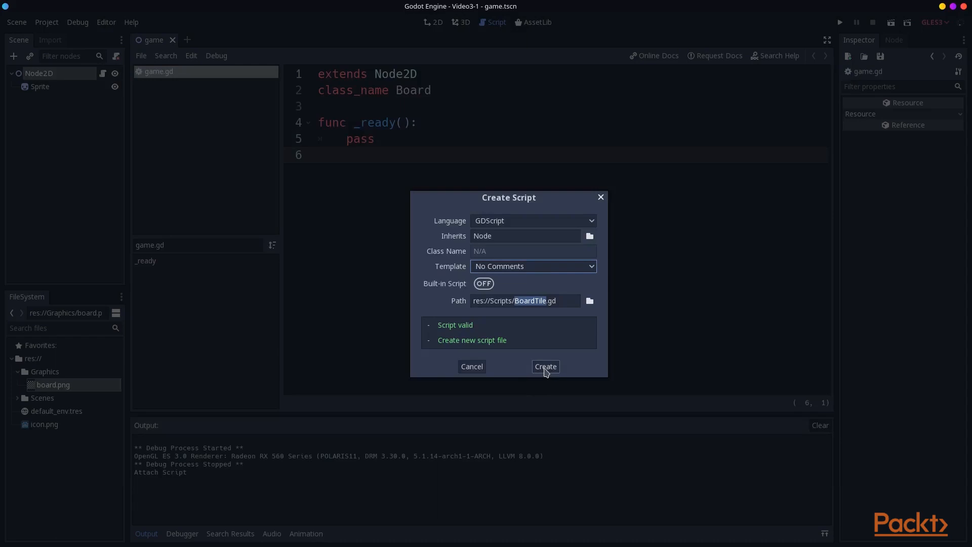
pyautogui.click(544, 366)
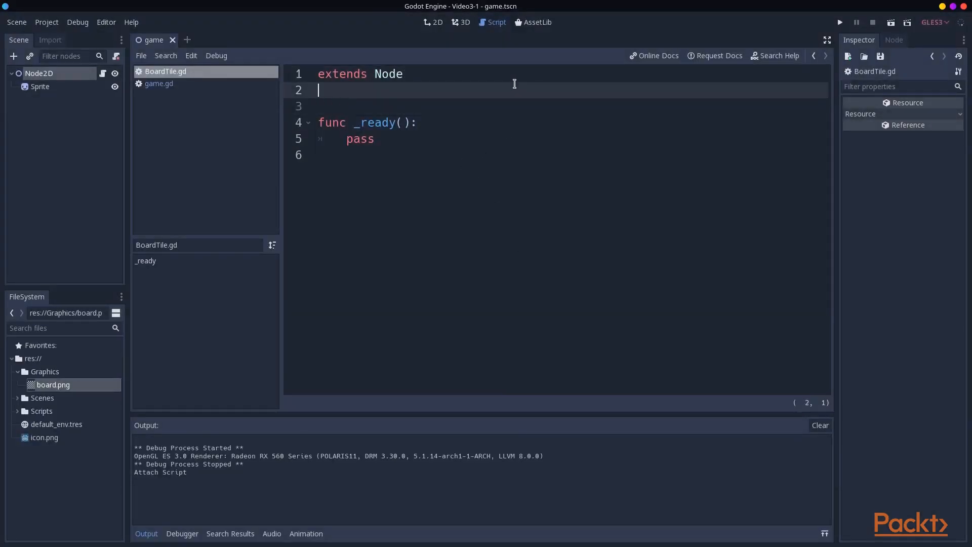
pyautogui.write('class_na')
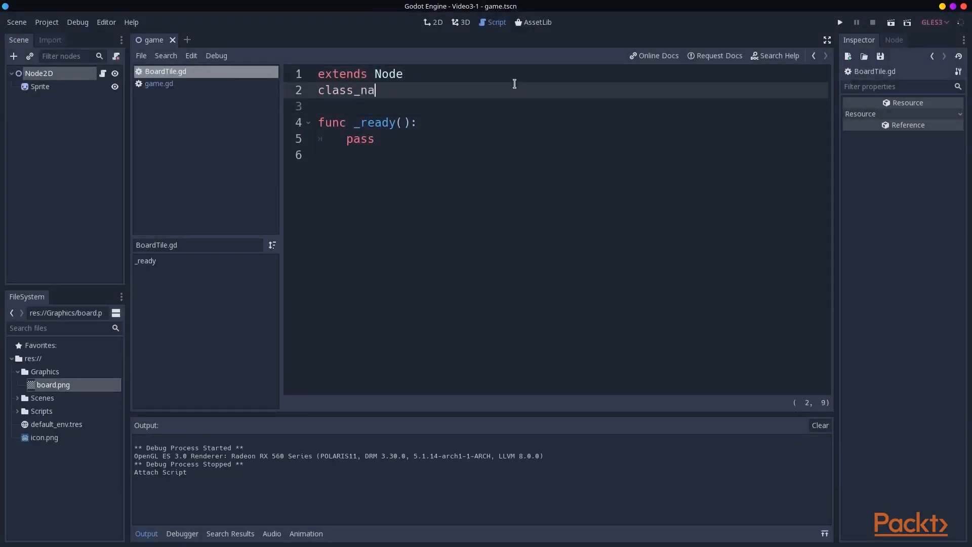
pyautogui.write('me BoardT')
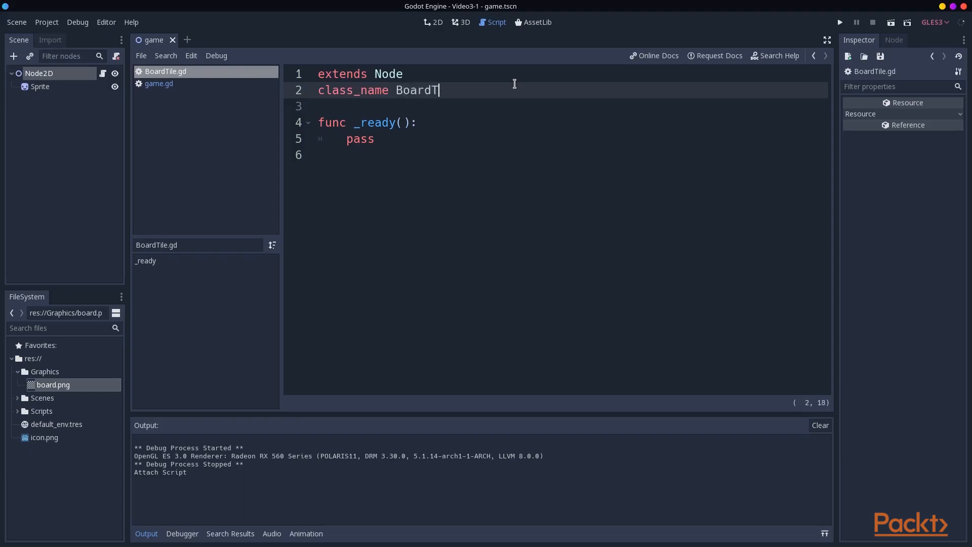
# - Write BoardTile's signals and tile functions, with get_tile_pos returning position, then reopen game.gd
pyautogui.write('ile')
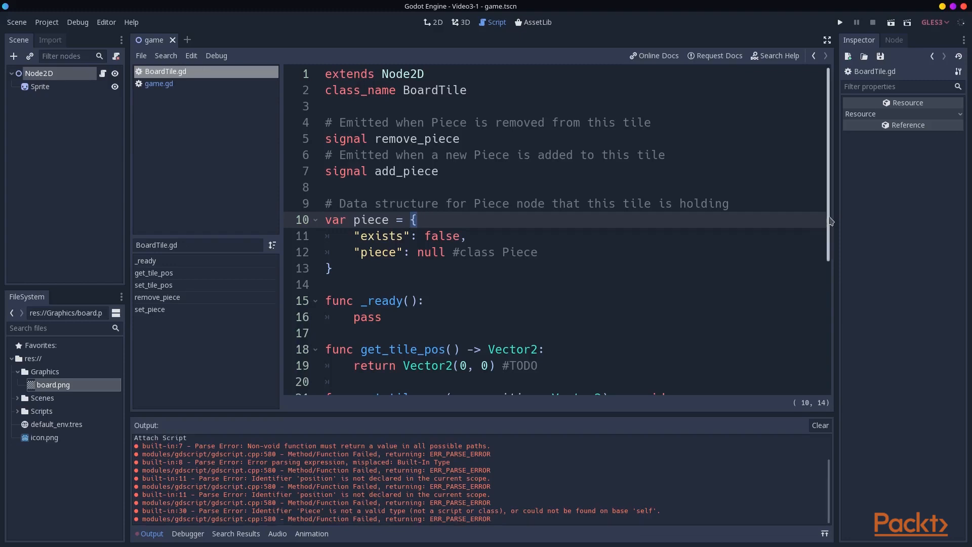
pyautogui.scroll(-3)
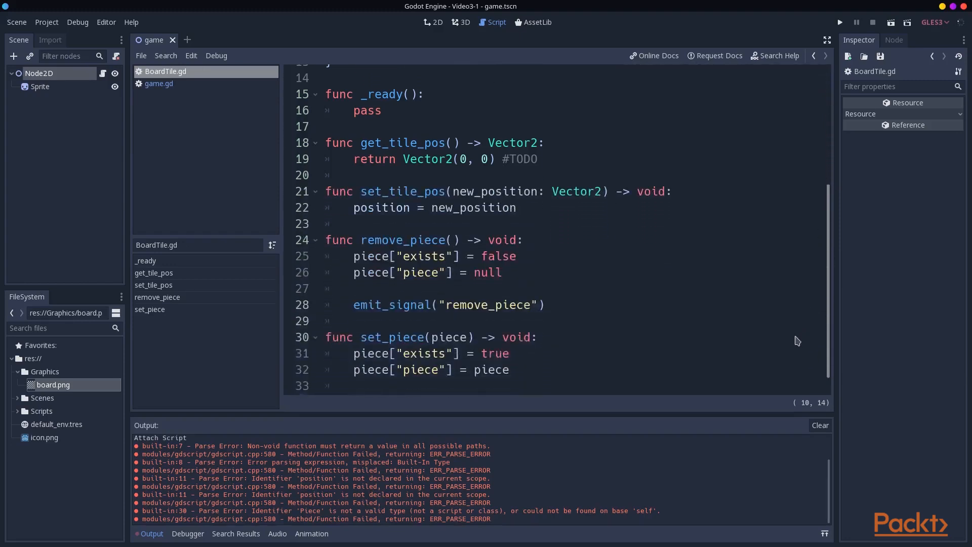
pyautogui.write('emit_signal("add_piece")')
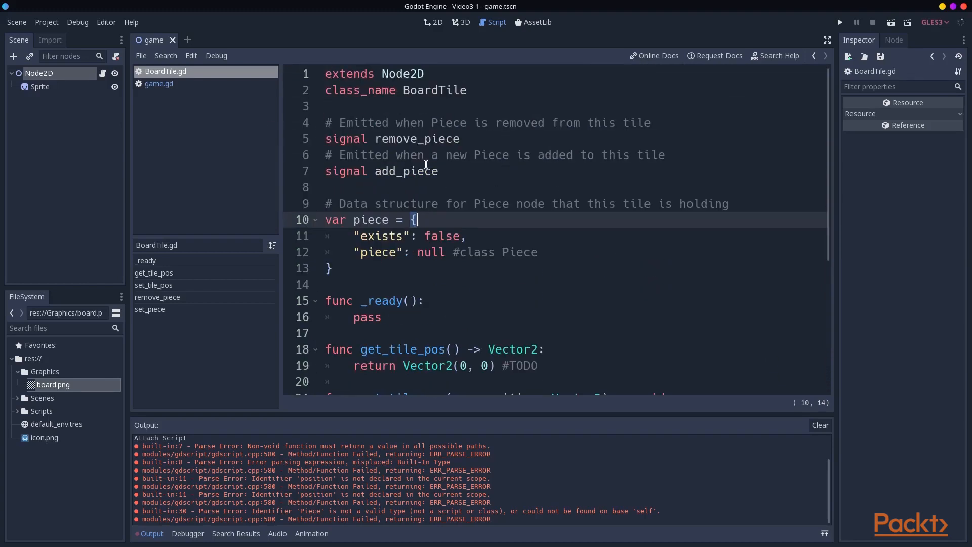
pyautogui.moveTo(834, 209)
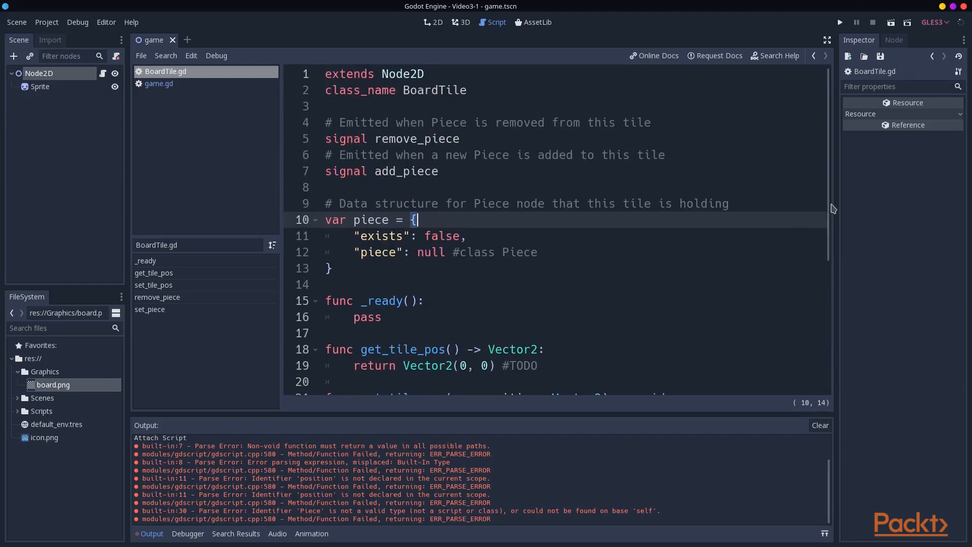
pyautogui.scroll(-3)
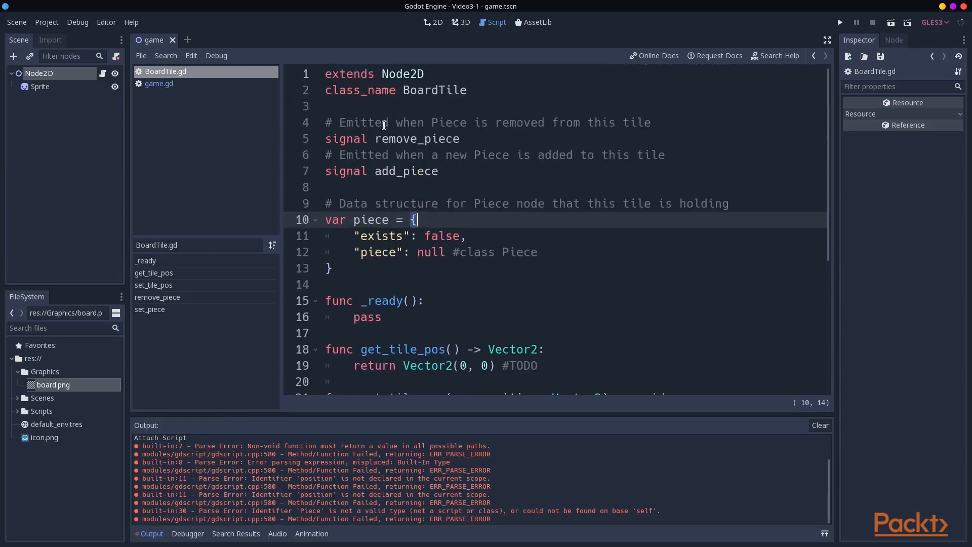
pyautogui.scroll(-3)
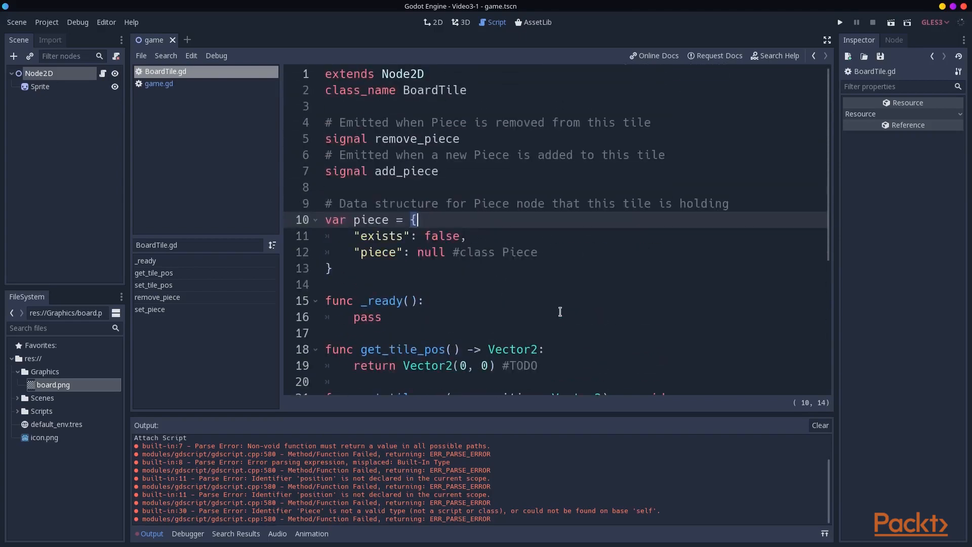
pyautogui.moveTo(398, 273)
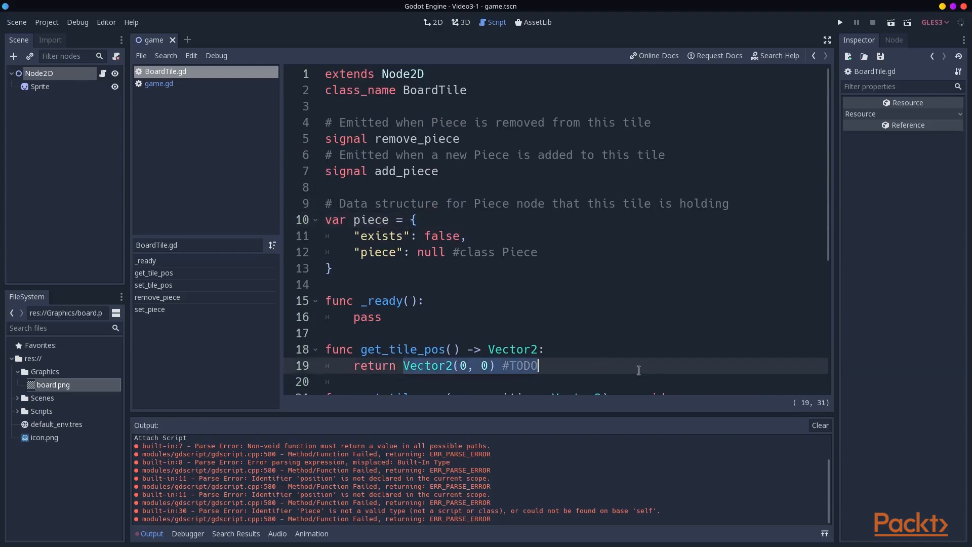
pyautogui.write('position')
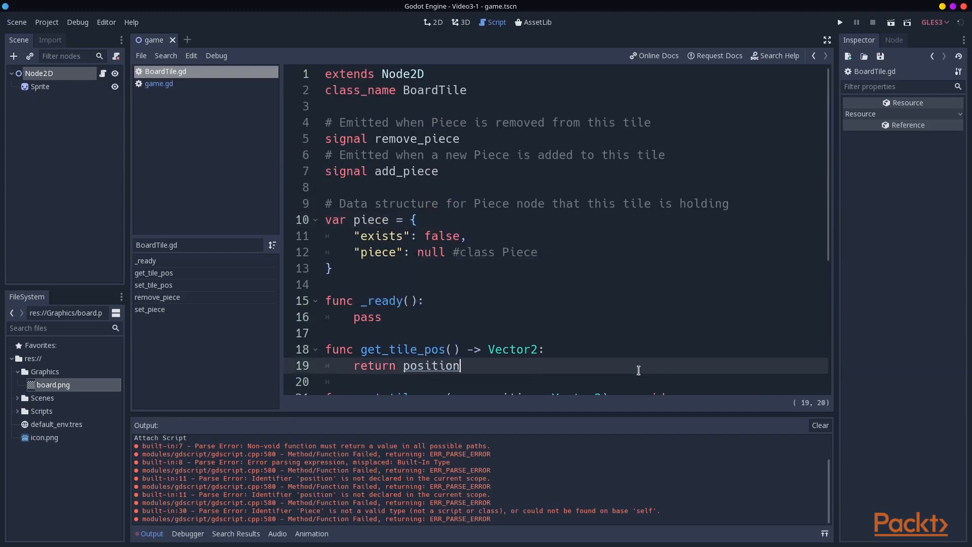
pyautogui.click(158, 83)
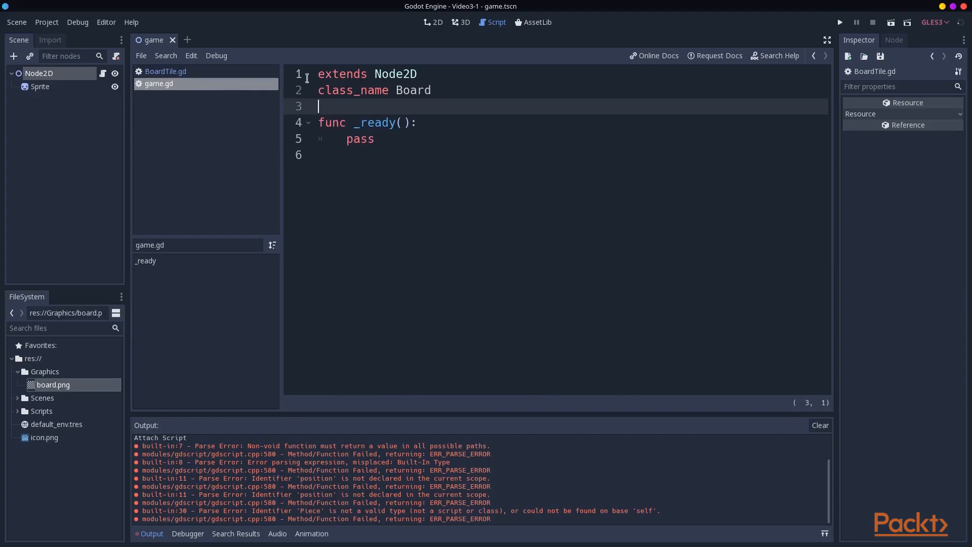
pyautogui.moveTo(347, 157)
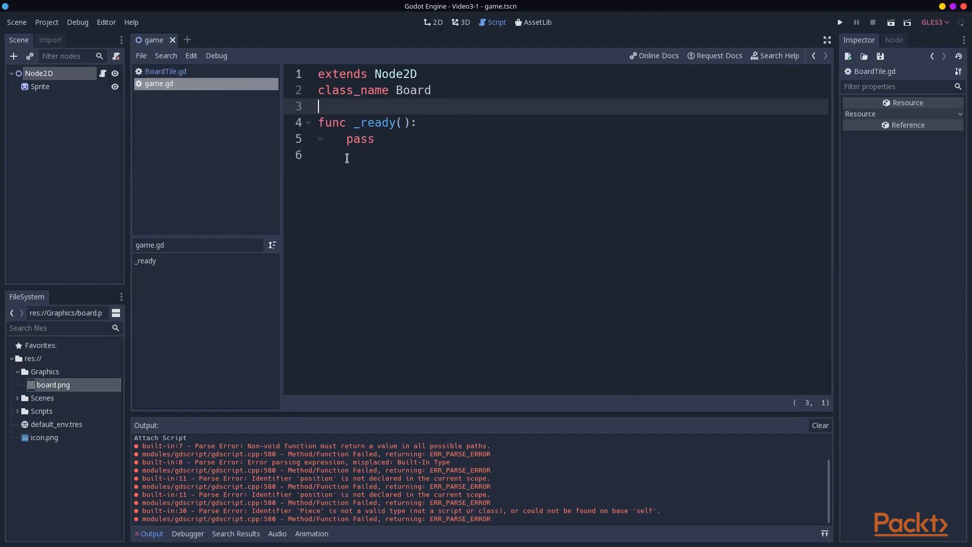
pyautogui.moveTo(515, 147)
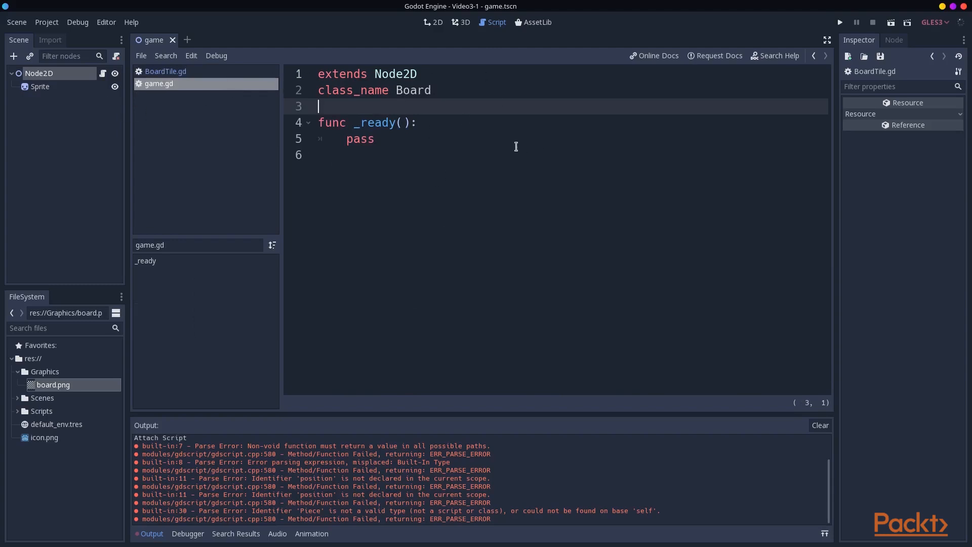
pyautogui.moveTo(165, 71)
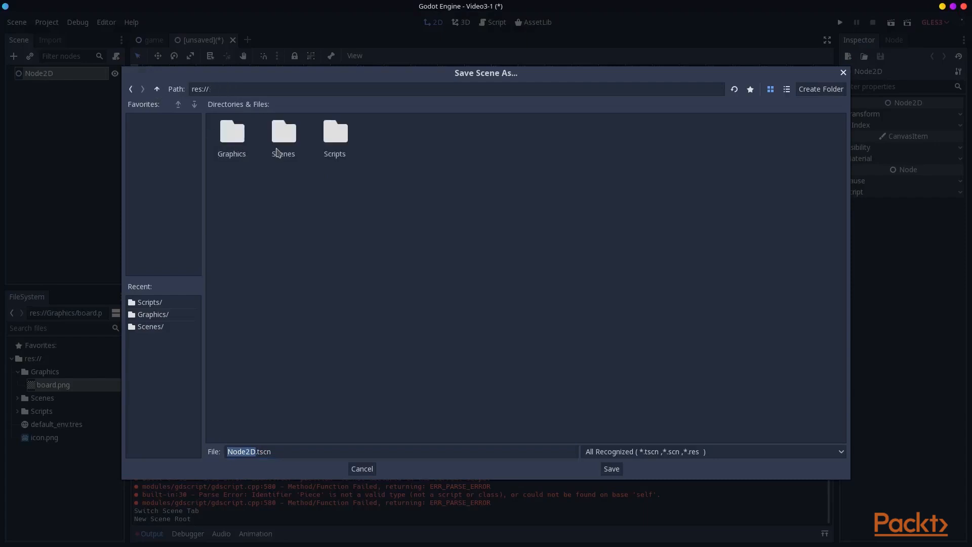
# - Save the tile scene as BoardTile.tscn in a new Prefabs folder
pyautogui.click(820, 89)
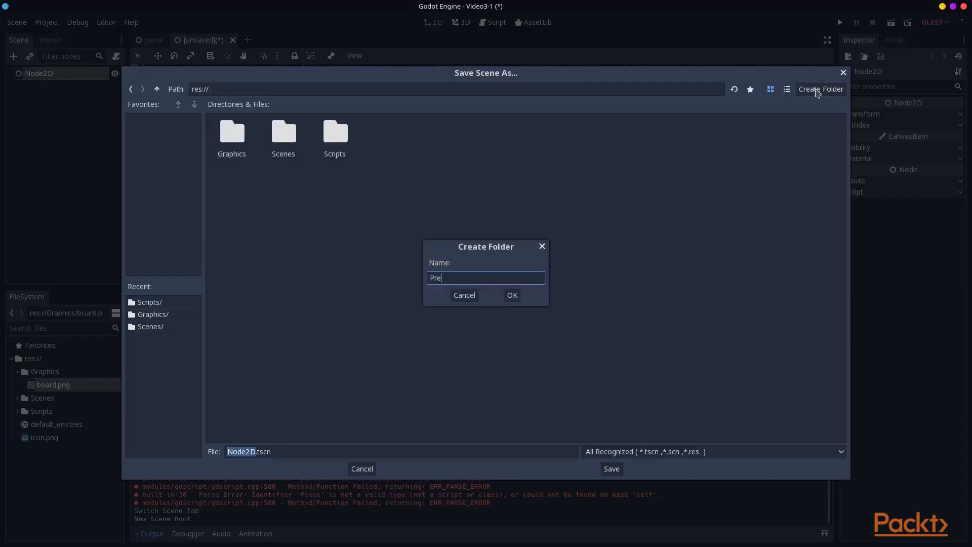
pyautogui.click(512, 295)
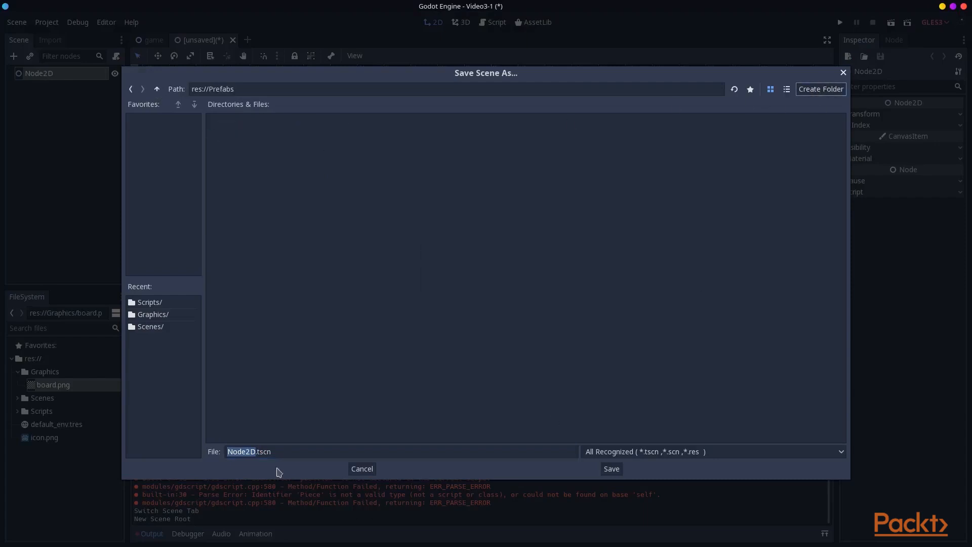
pyautogui.write('BoardTile')
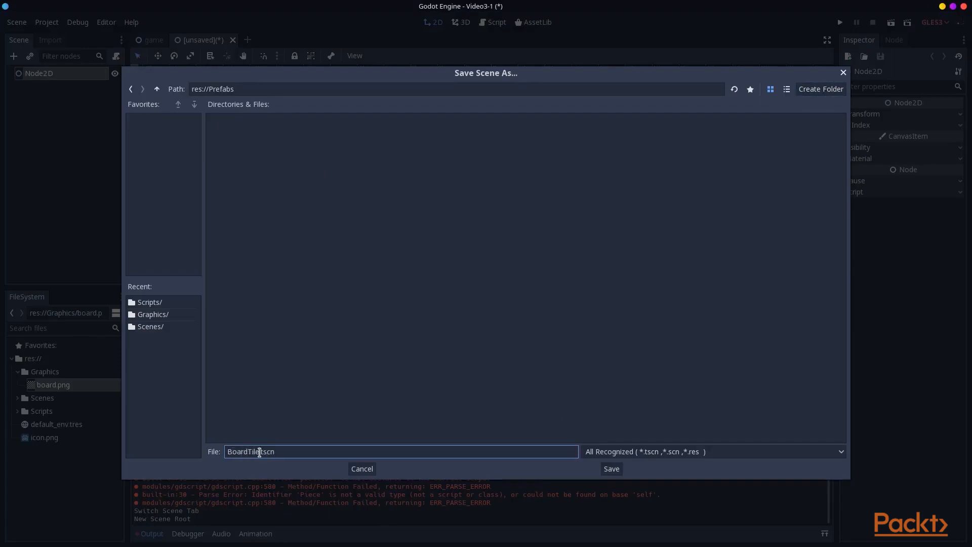
pyautogui.click(610, 468)
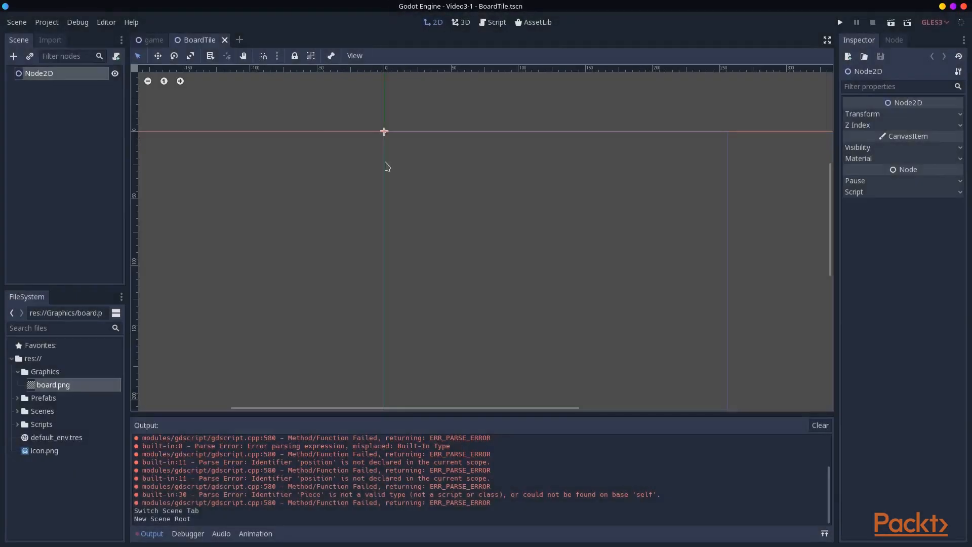
# - Rename the root node BoardTile and attach the existing Scripts/BoardTile.gd
pyautogui.doubleClick(39, 73)
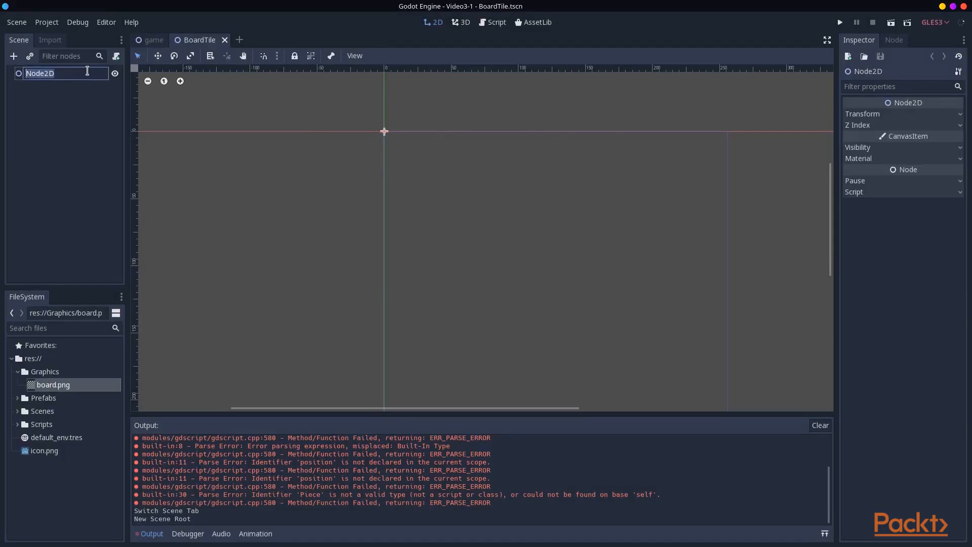
pyautogui.write('BoardTile')
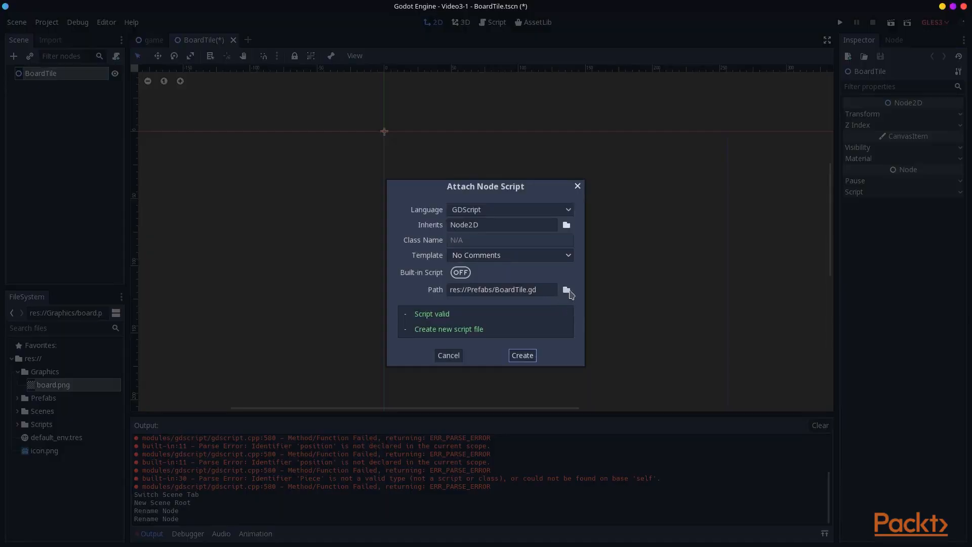
pyautogui.click(565, 289)
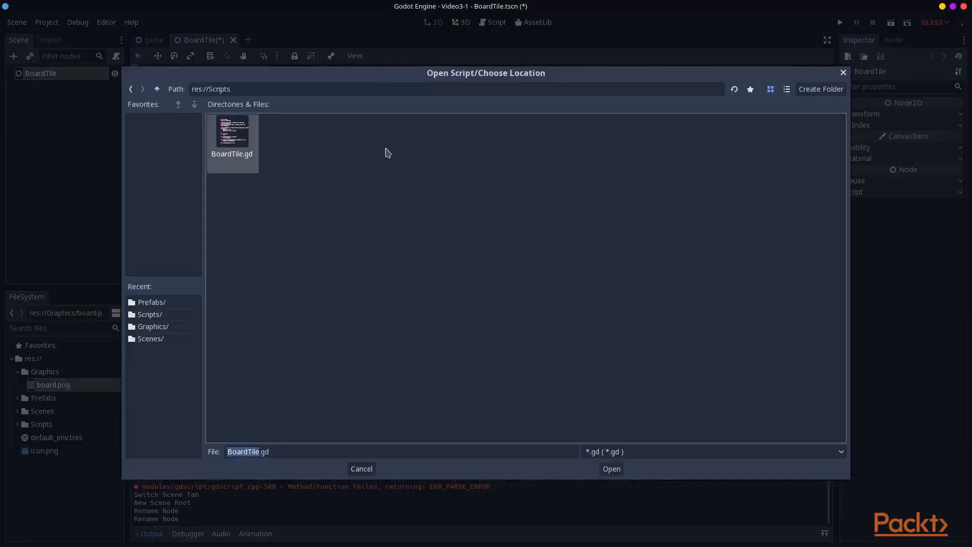
pyautogui.click(610, 469)
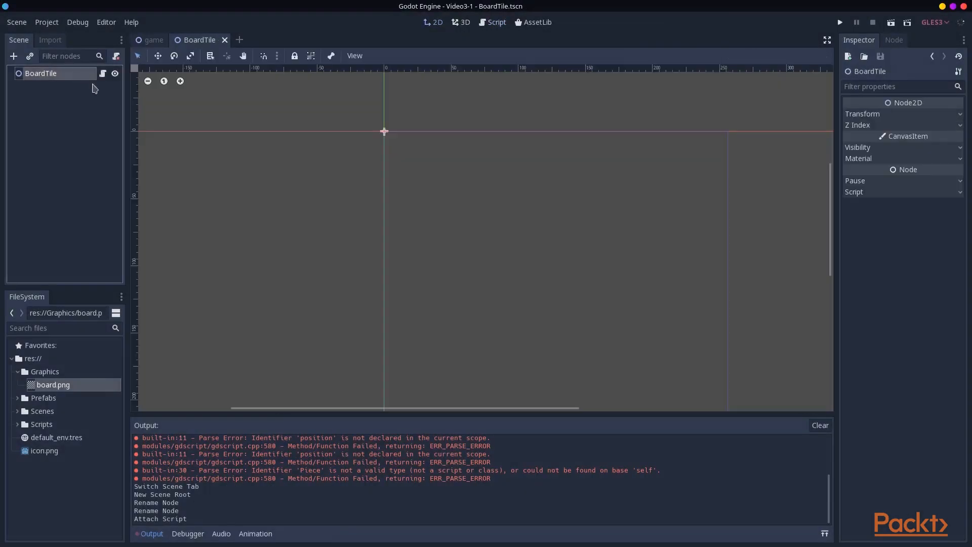
# - Add a shrunken Sprite child textured with icon.png to BoardTile, then run the game scene
pyautogui.click(862, 113)
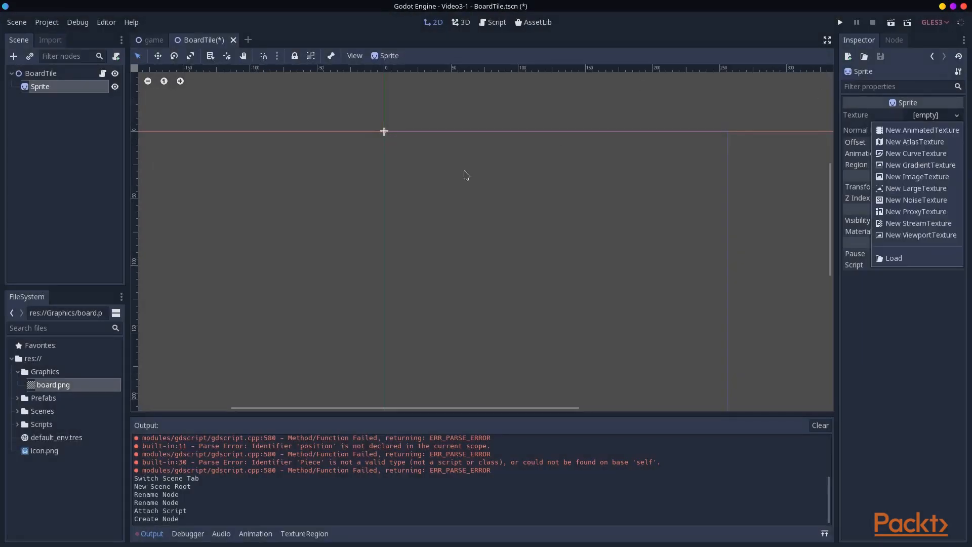
pyautogui.click(894, 257)
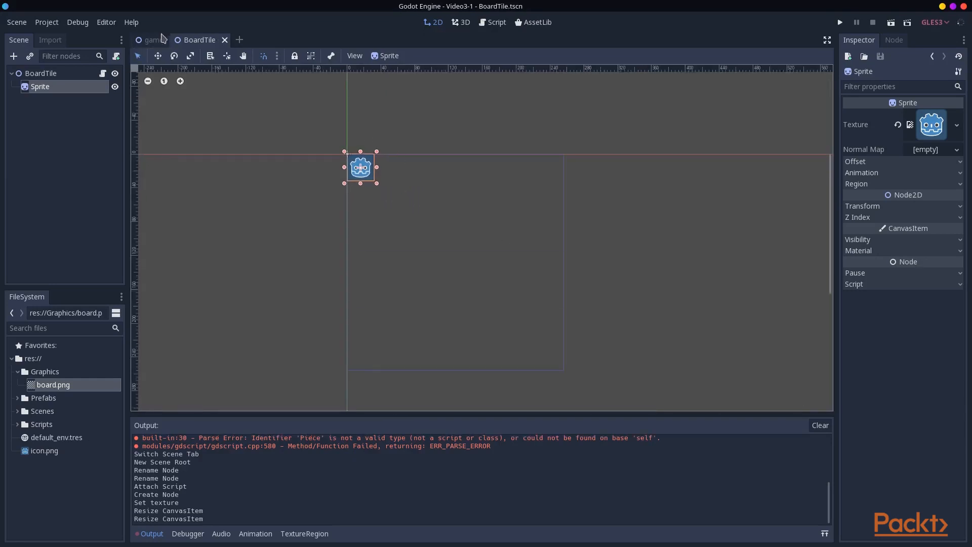
pyautogui.click(152, 40)
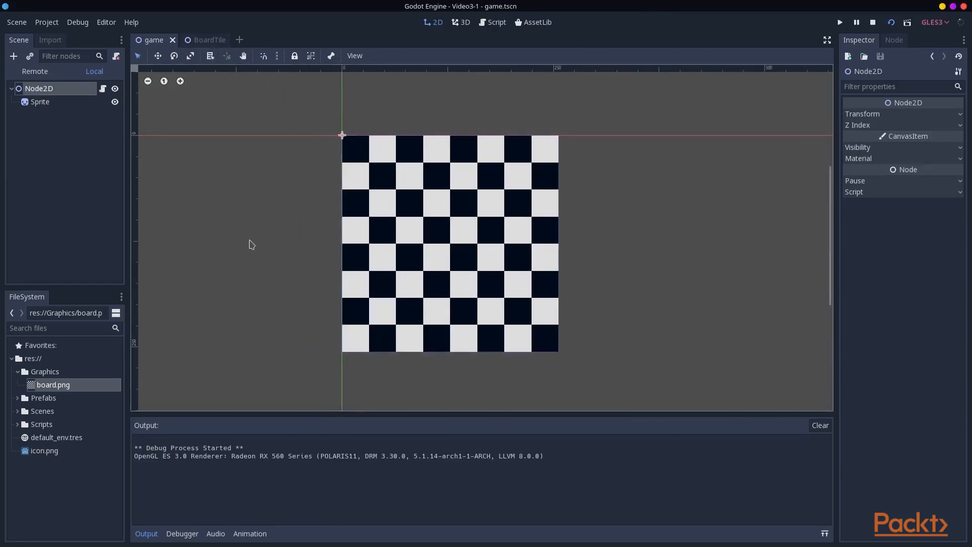
# - Stop the running game and open game.gd in the Script workspace
pyautogui.click(495, 22)
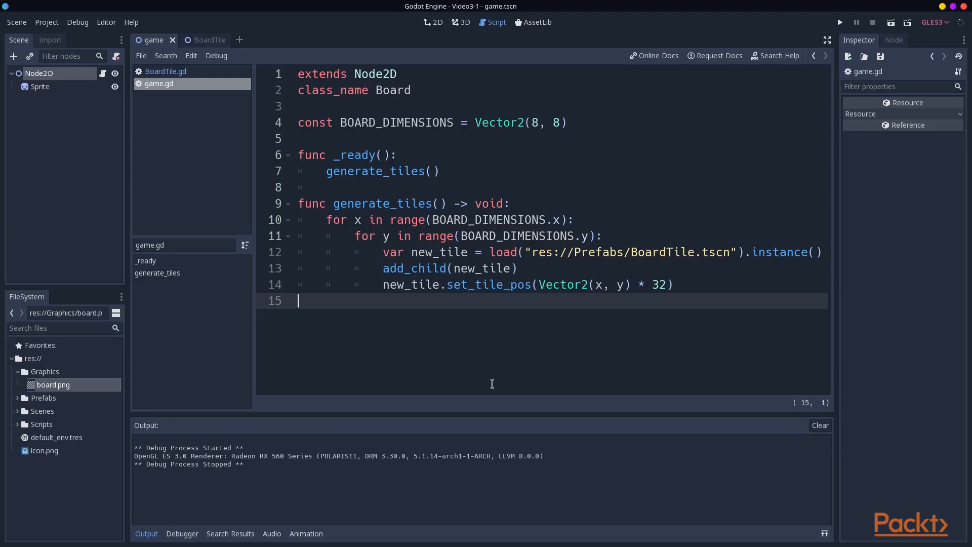
pyautogui.moveTo(635, 155)
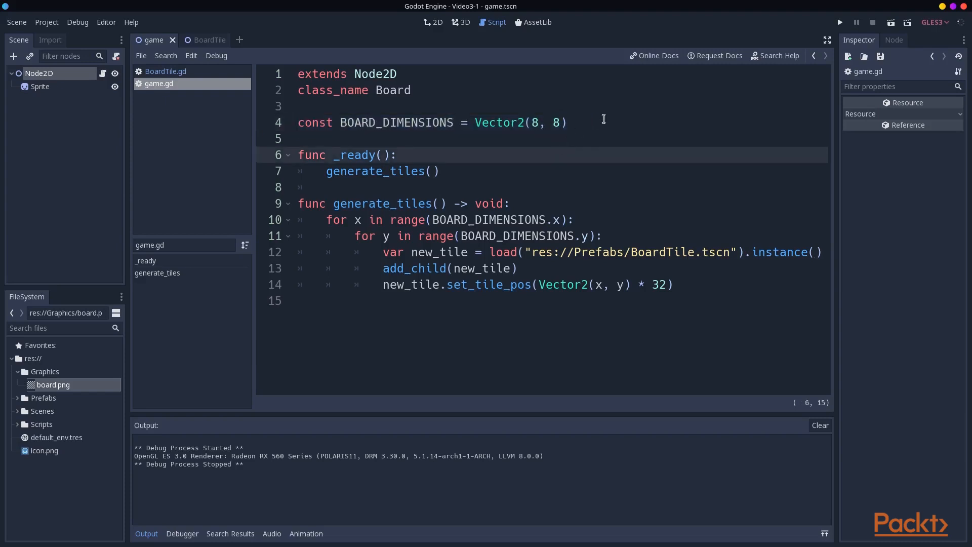
pyautogui.moveTo(950, 32)
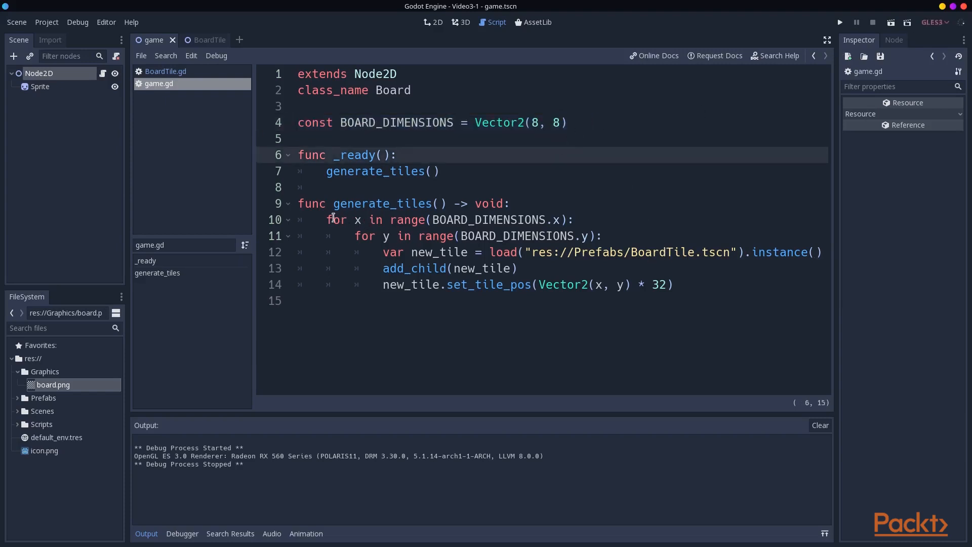
# - Test-run the 8×8 grid, change BOARD_DIMENSIONS to Vector2(7, 1), then delete BoardTile's Sprite
pyautogui.click(418, 236)
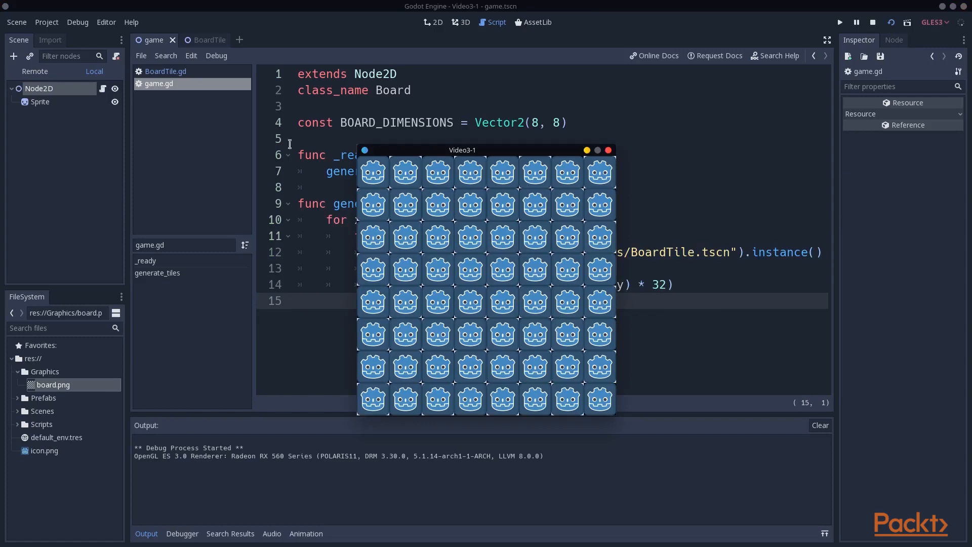
pyautogui.moveTo(568, 168)
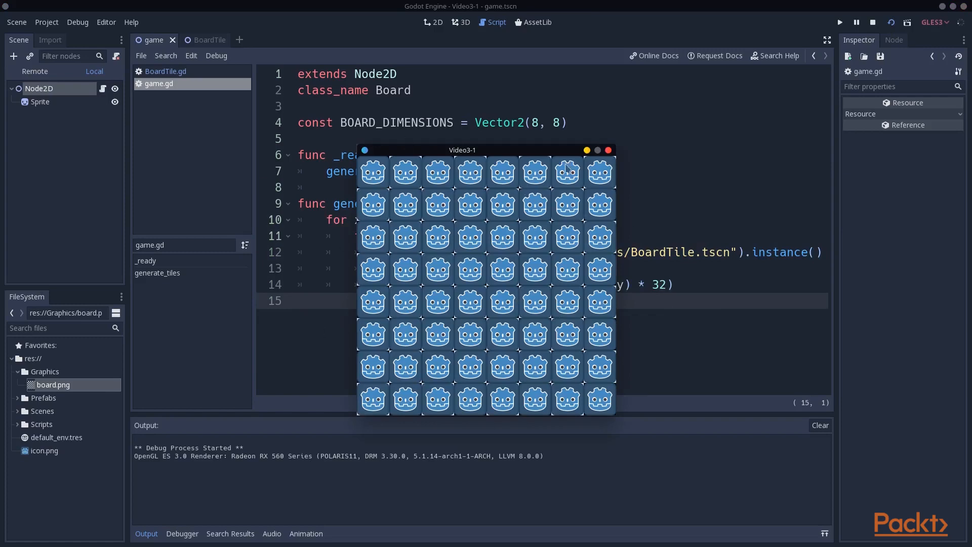
pyautogui.click(874, 22)
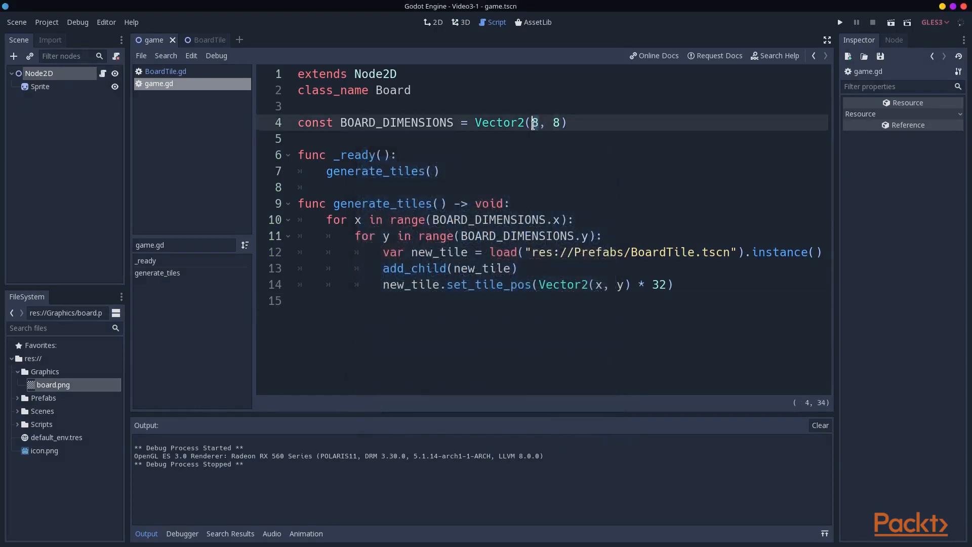
pyautogui.write('7, 1')
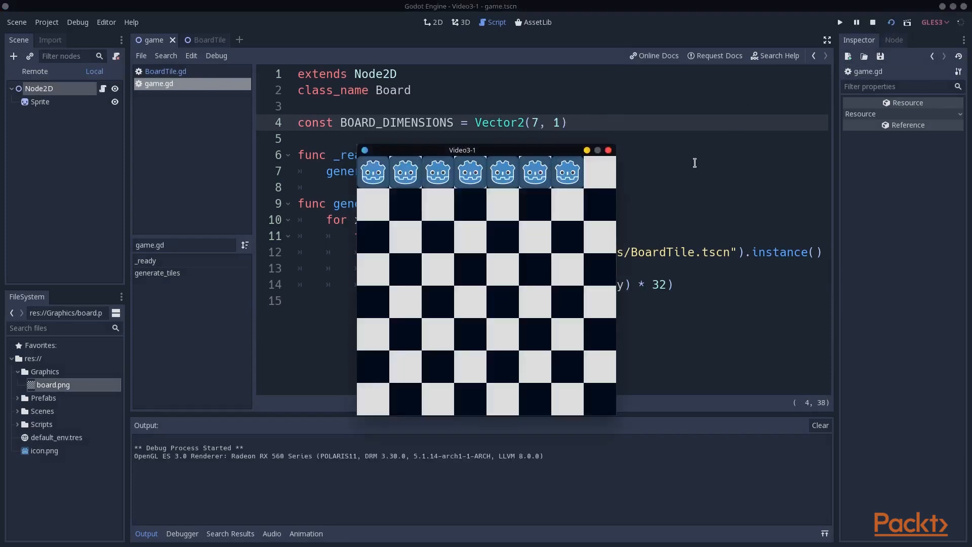
pyautogui.moveTo(561, 163)
pyautogui.write('8')
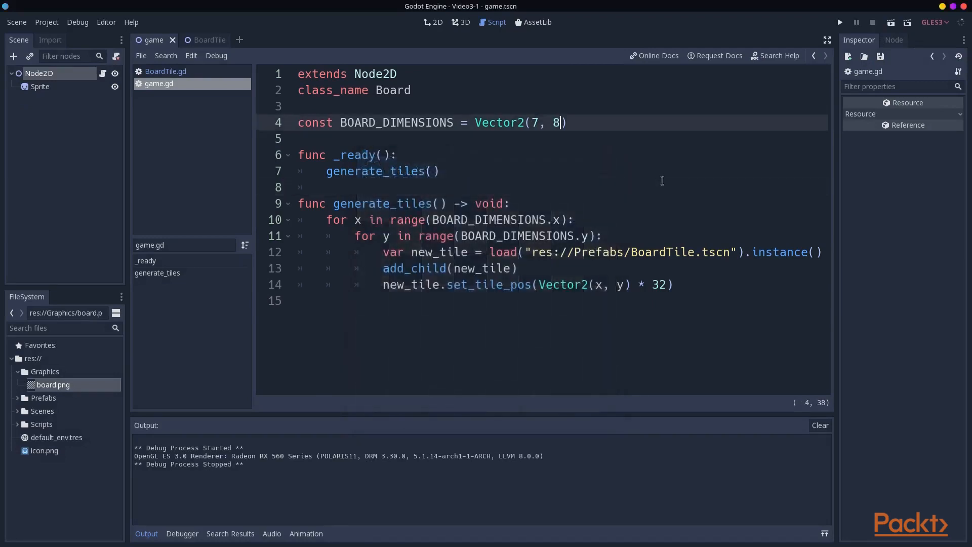
pyautogui.click(199, 39)
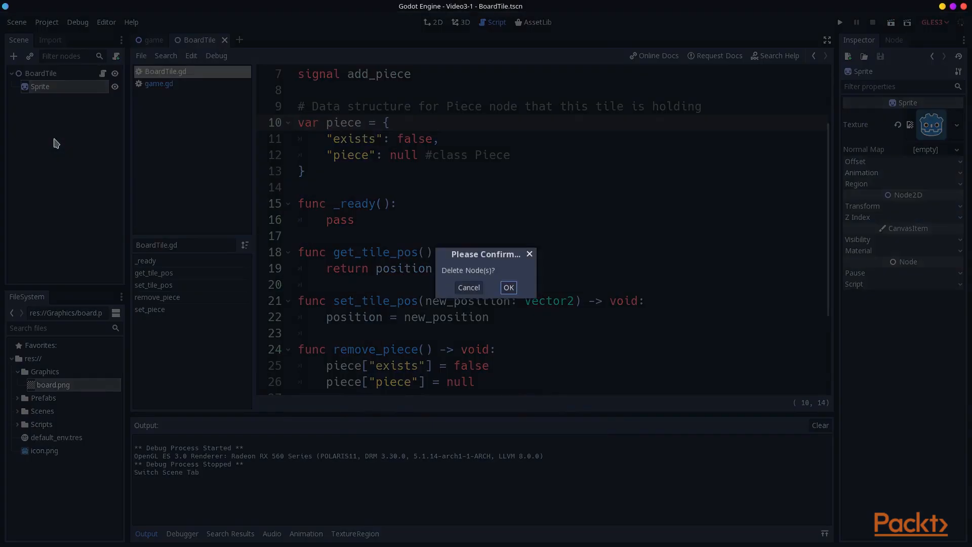
# - Hide BoardTile's Sprite instead of deleting it, test-run the plain checkerboard, and return to the game tab
pyautogui.click(508, 287)
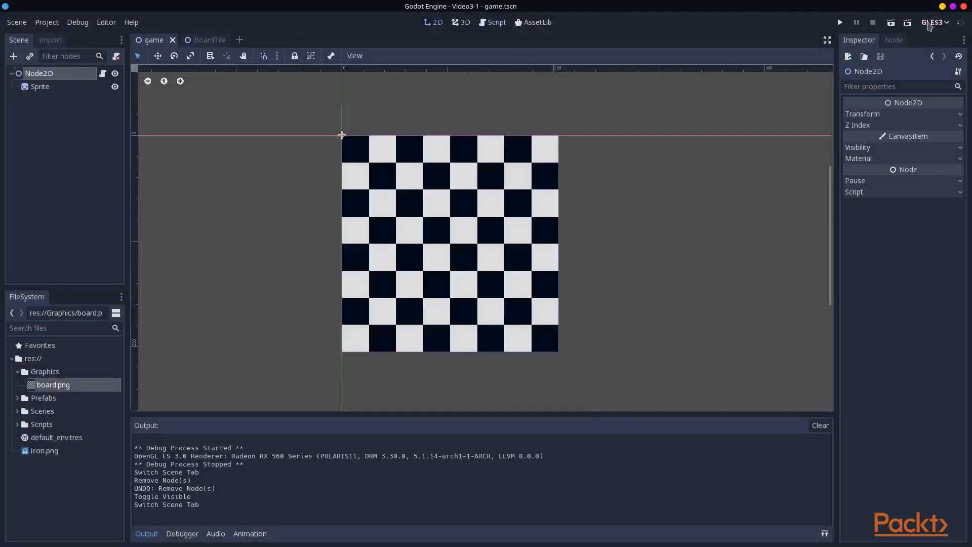
pyautogui.click(839, 22)
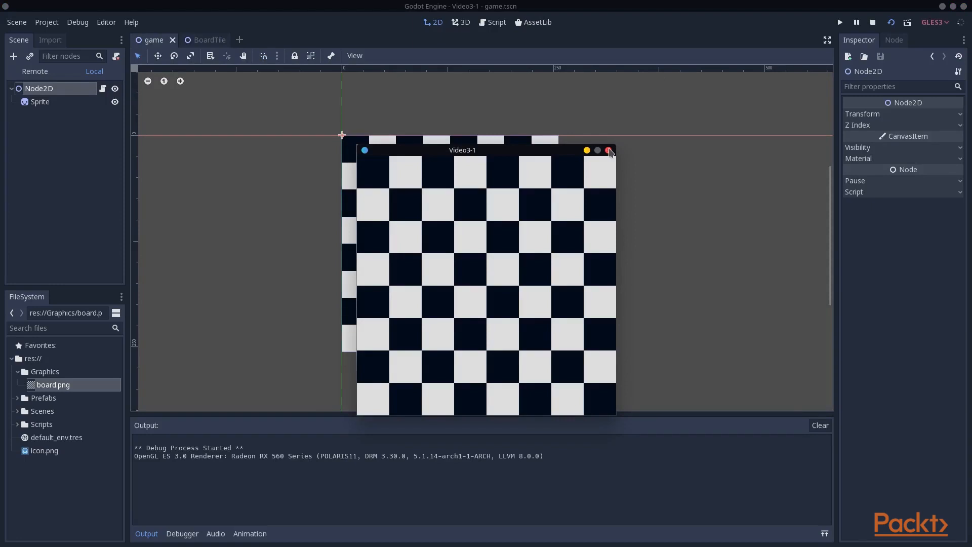
pyautogui.click(608, 150)
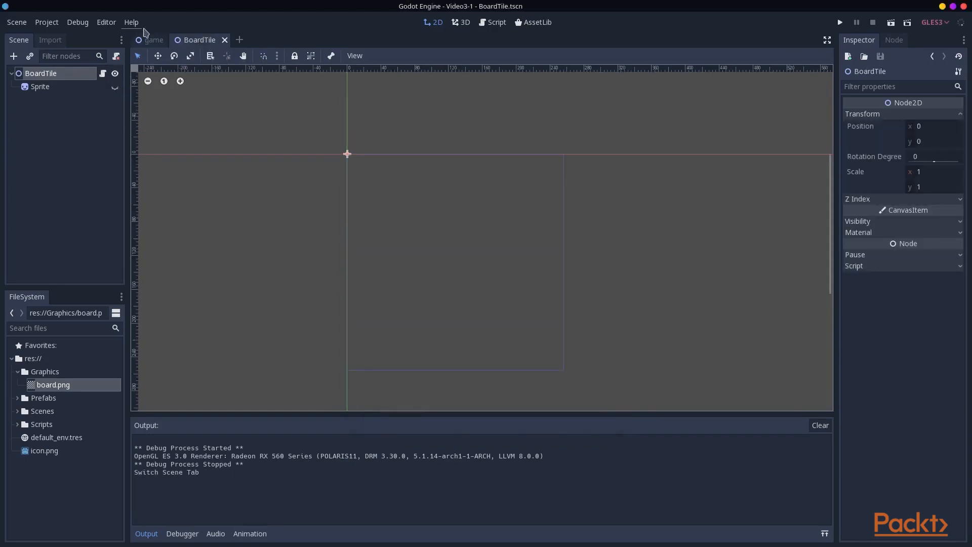
pyautogui.click(152, 40)
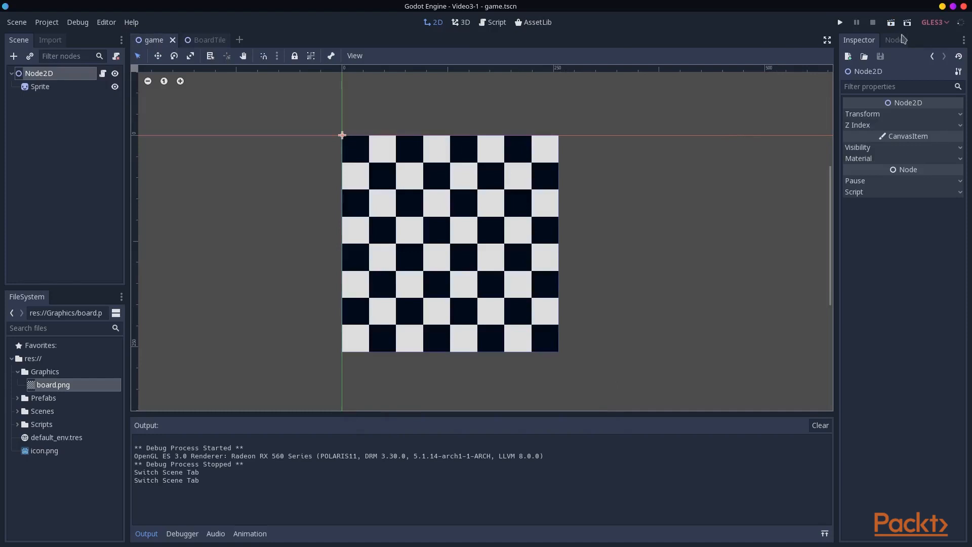
# - Run the game and browse the remote scene tree's spawned BoardTile instances
pyautogui.click(839, 22)
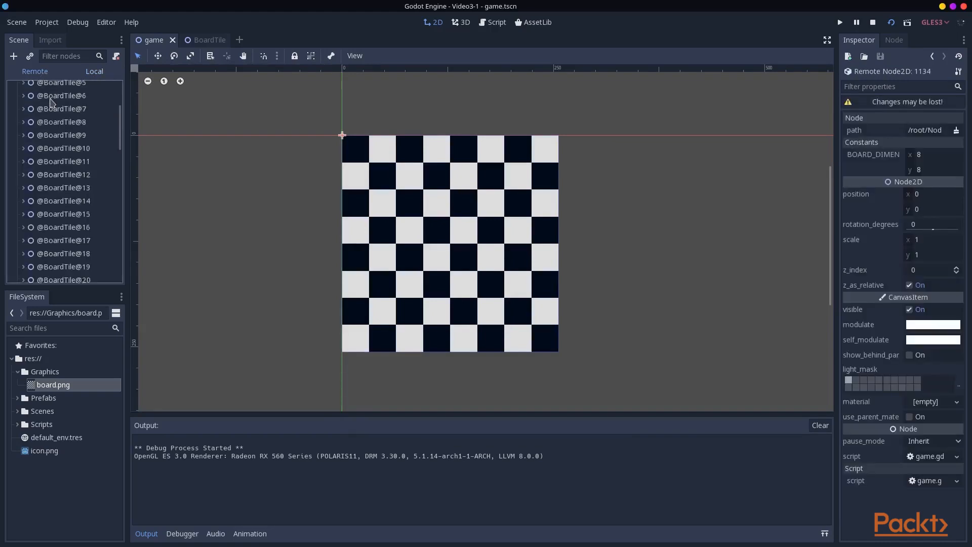
pyautogui.scroll(-3)
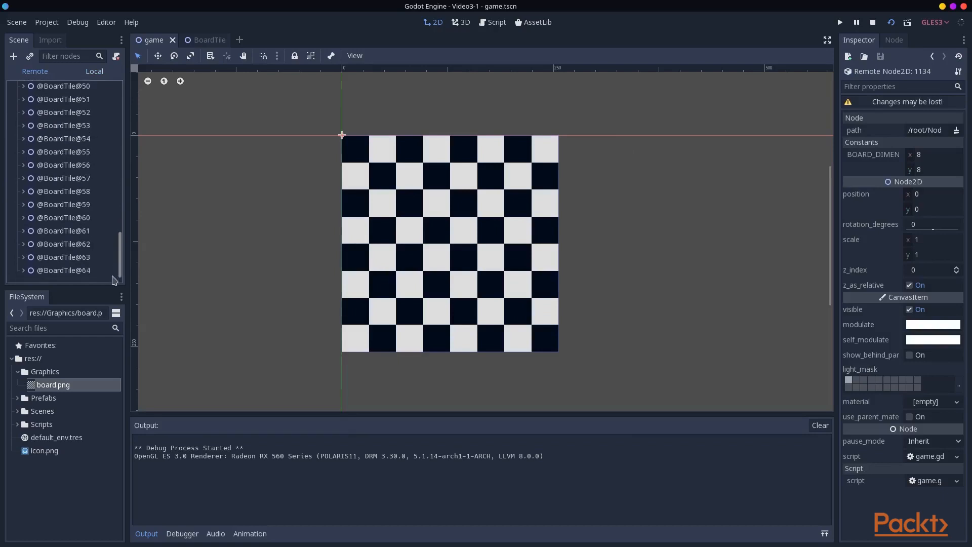
pyautogui.click(61, 270)
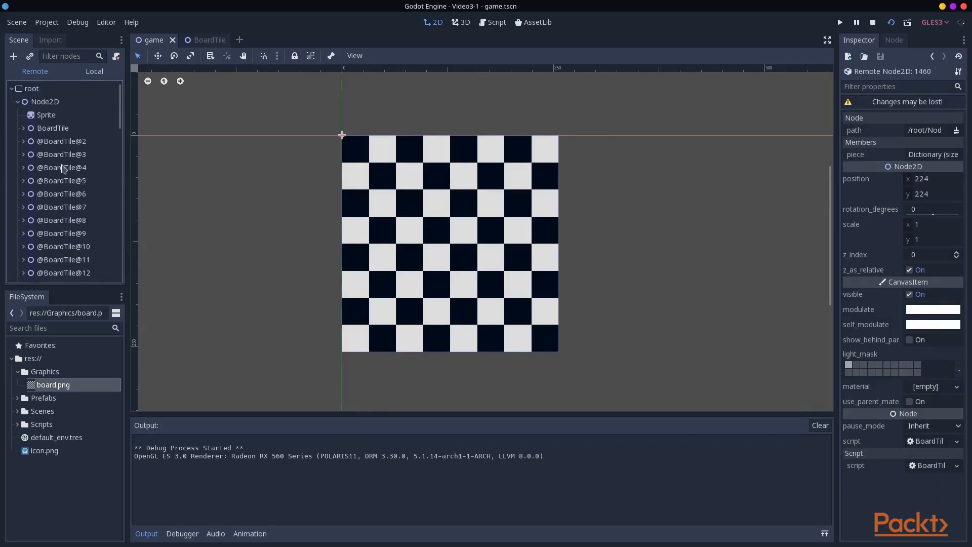
pyautogui.click(61, 168)
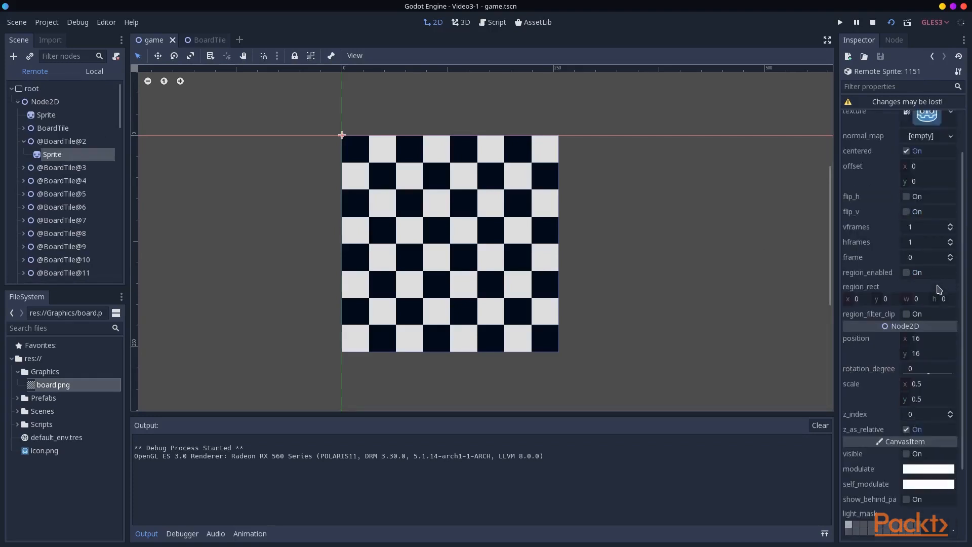
pyautogui.scroll(-3)
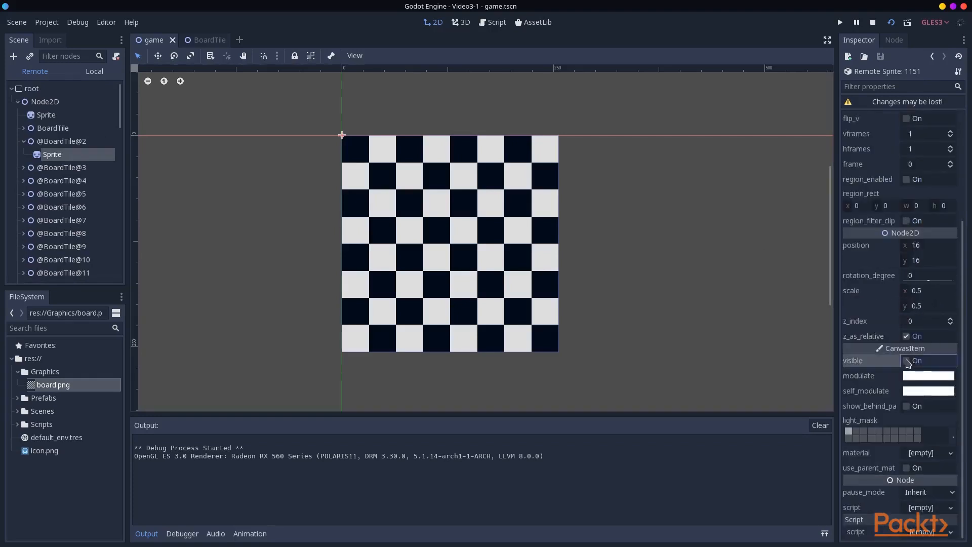
pyautogui.click(907, 360)
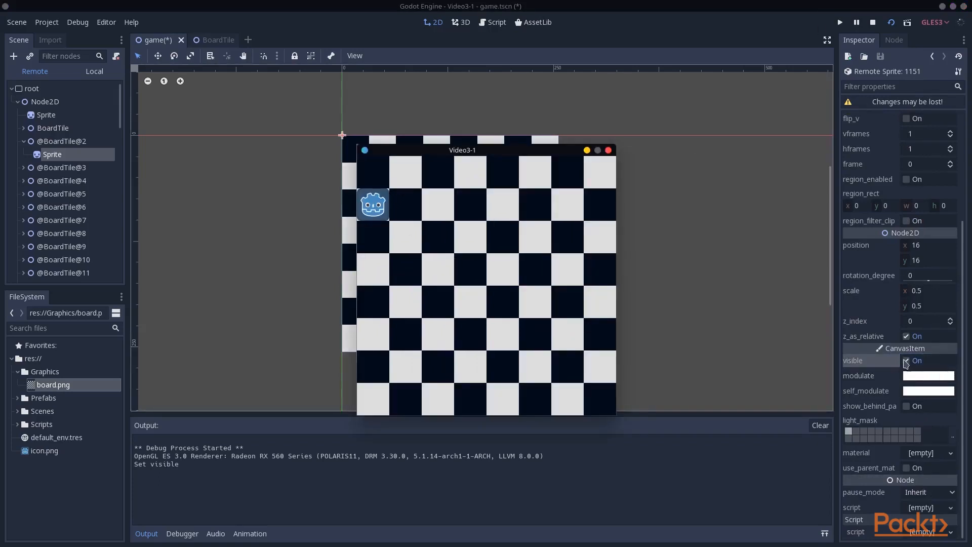
pyautogui.click(907, 360)
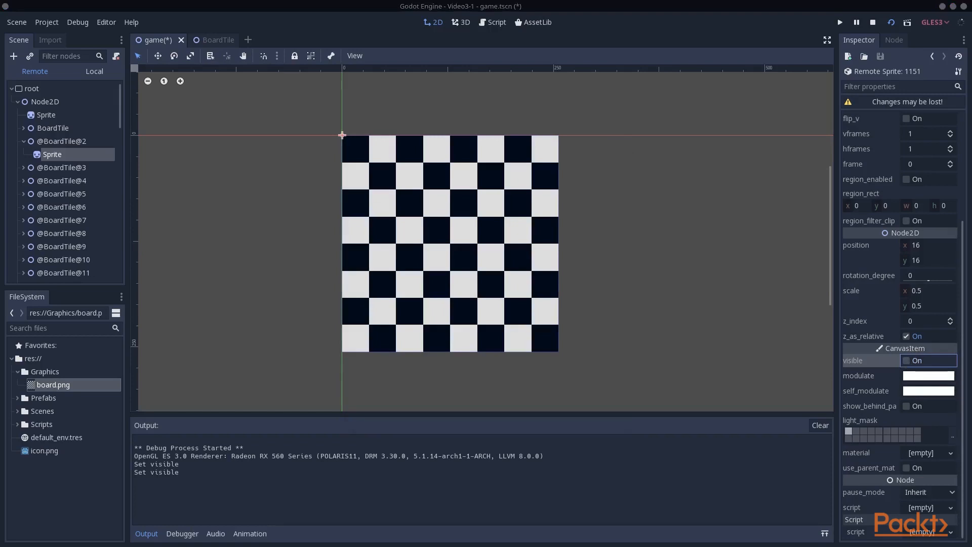